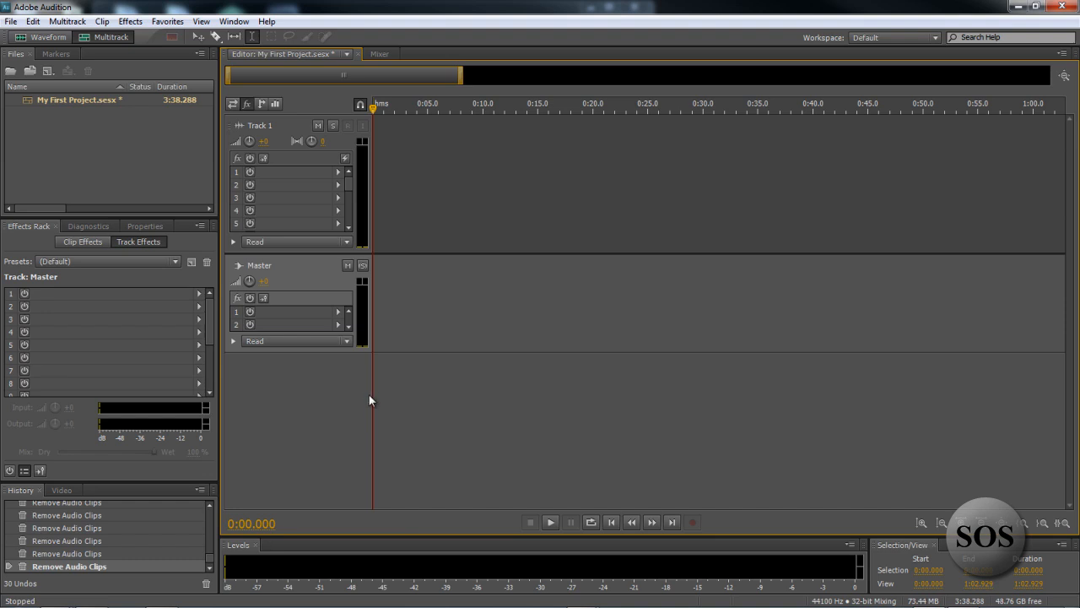
{"action": "mouse_move", "coordinate": [185, 195]}
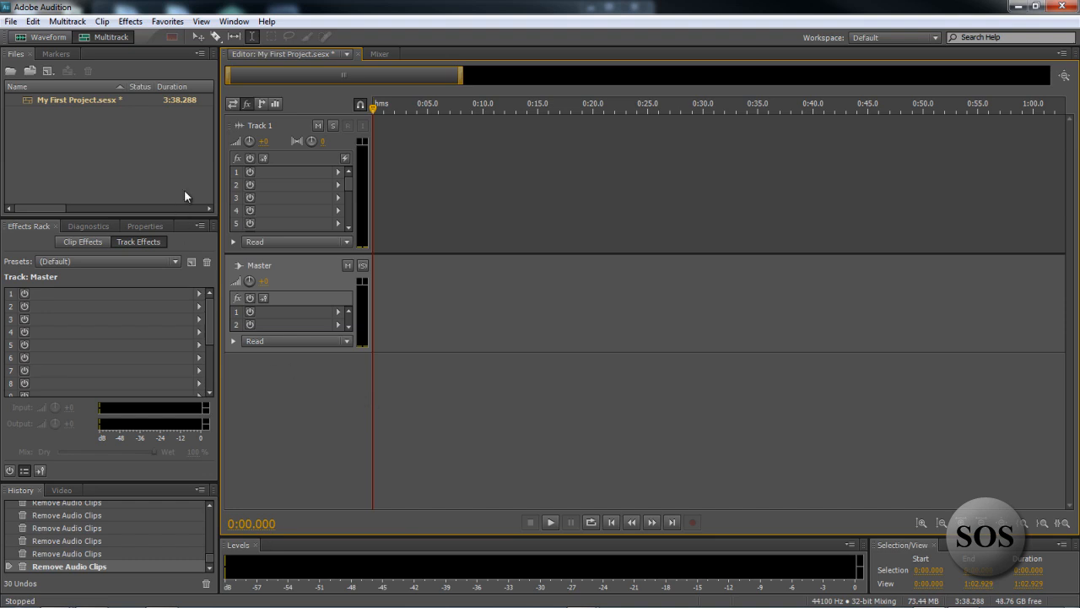
{"action": "mouse_move", "coordinate": [746, 230]}
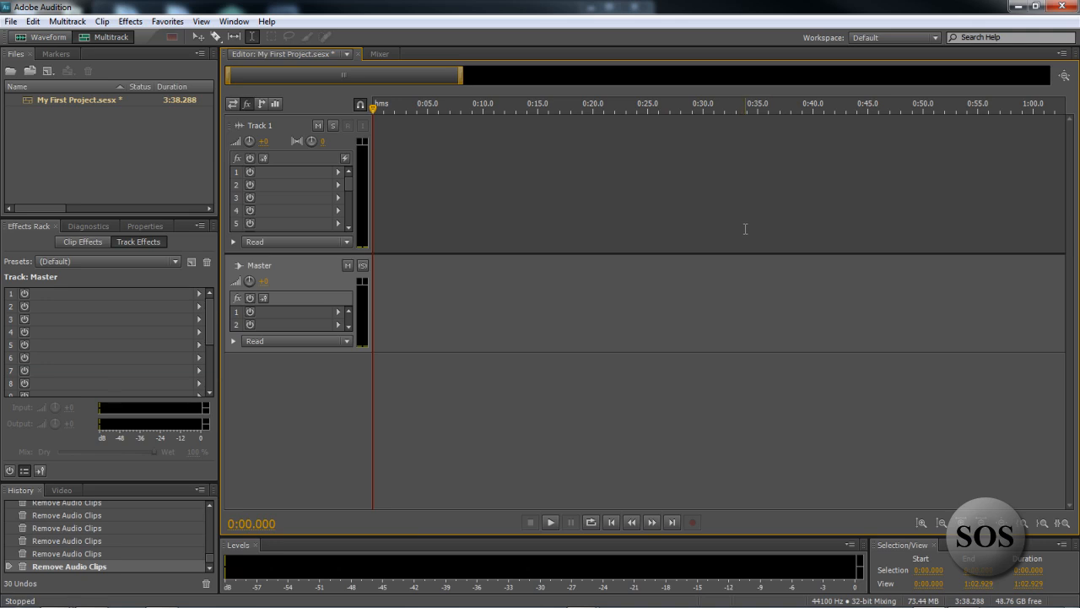
{"action": "mouse_move", "coordinate": [499, 264]}
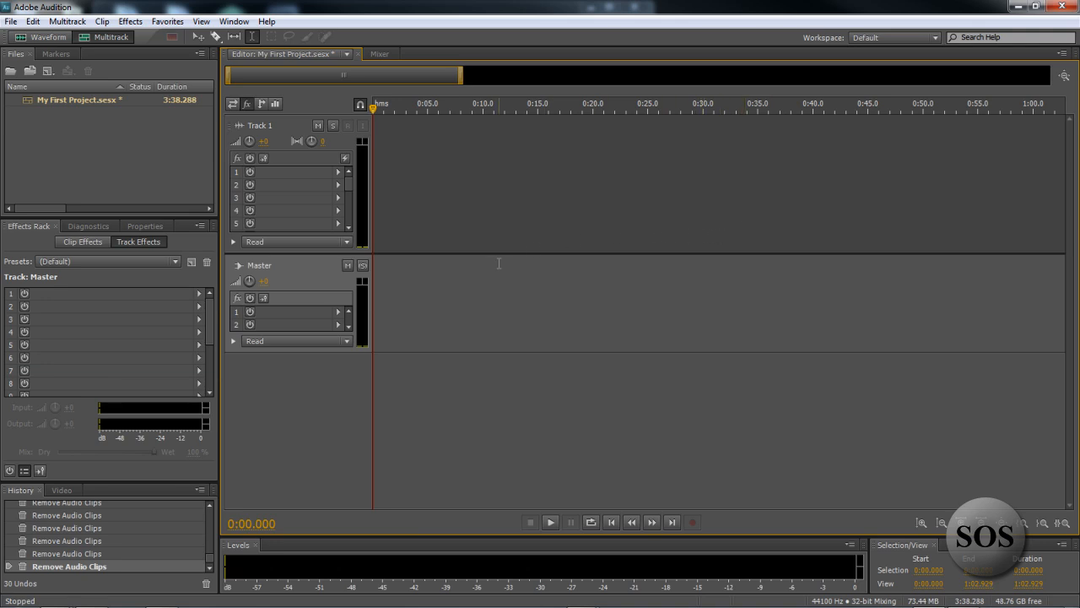
{"action": "mouse_move", "coordinate": [341, 267]}
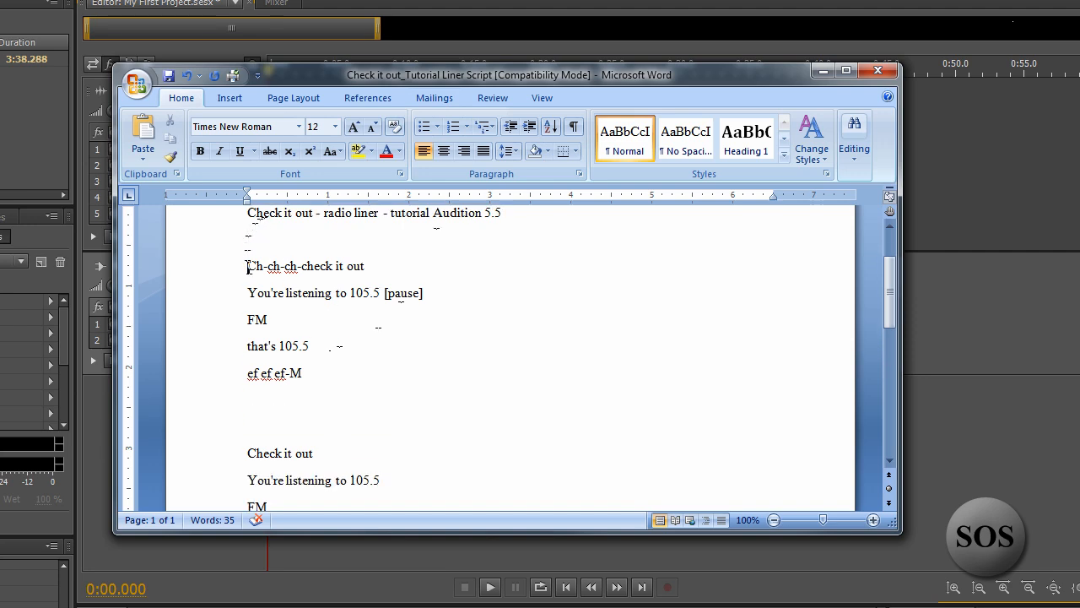
- Bring the Word window with the radio liner script into view to read the lines
{"action": "left_click_drag", "start_coordinate": [248, 267], "coordinate": [307, 374]}
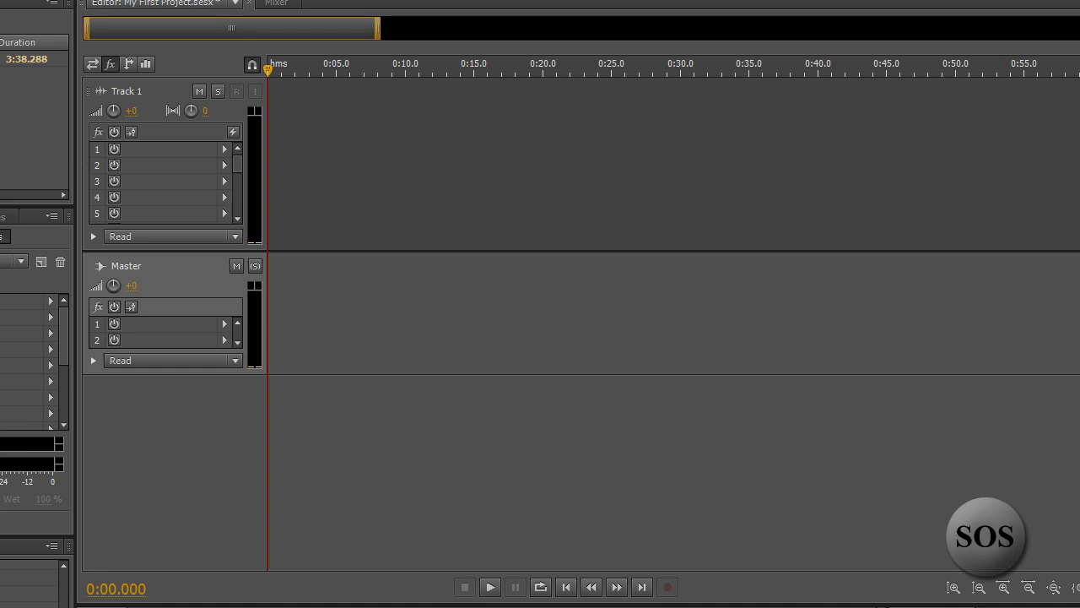
{"action": "mouse_move", "coordinate": [290, 122]}
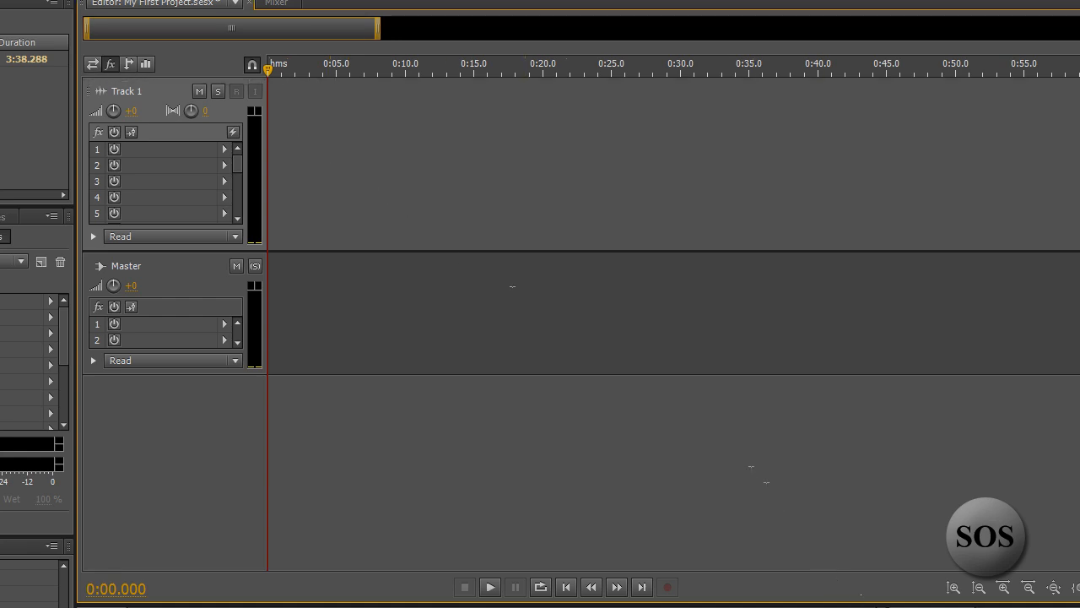
{"action": "mouse_move", "coordinate": [81, 118]}
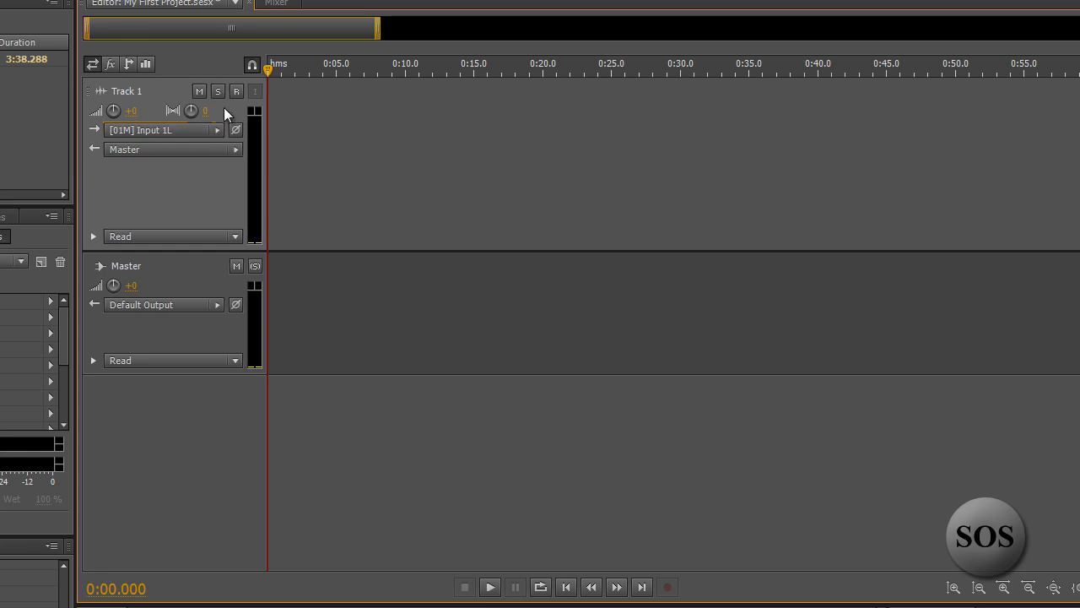
{"action": "mouse_move", "coordinate": [236, 91]}
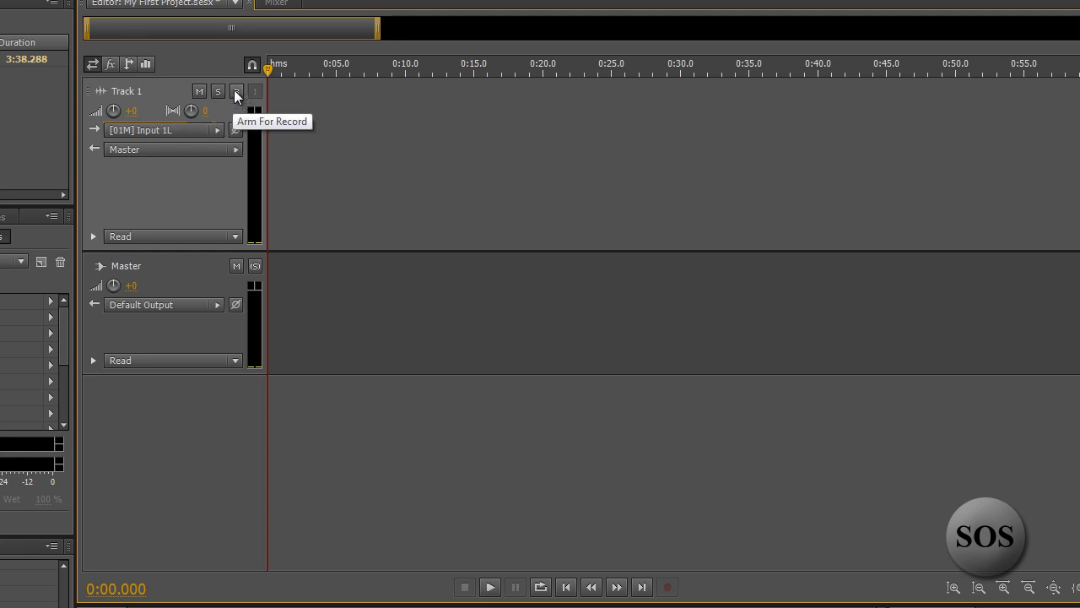
- Arm Track 1 for record and check its level meter display options
{"action": "left_click", "coordinate": [237, 91]}
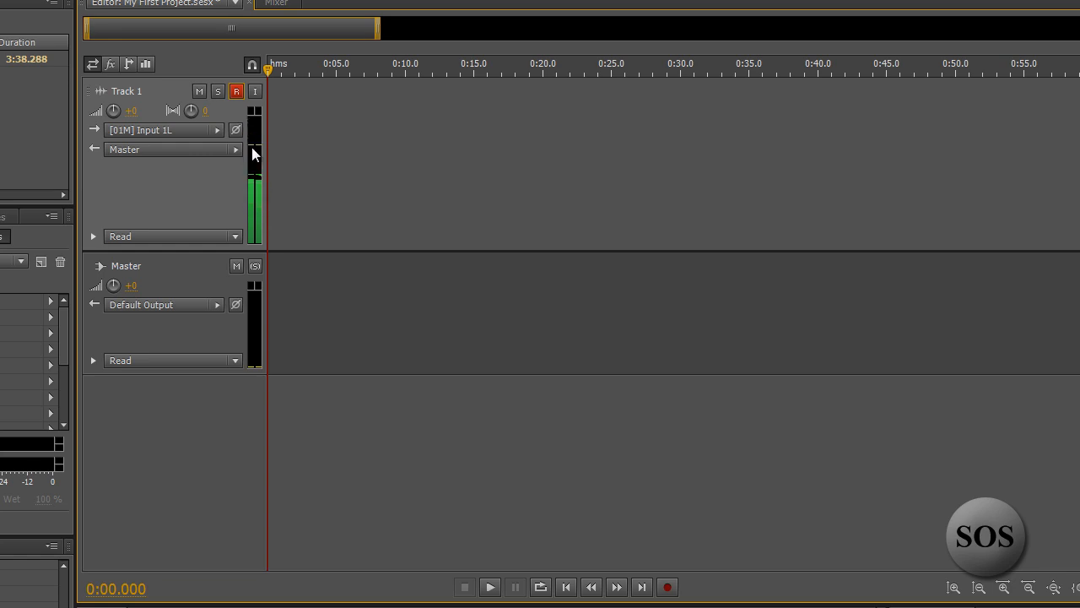
{"action": "right_click", "coordinate": [254, 151]}
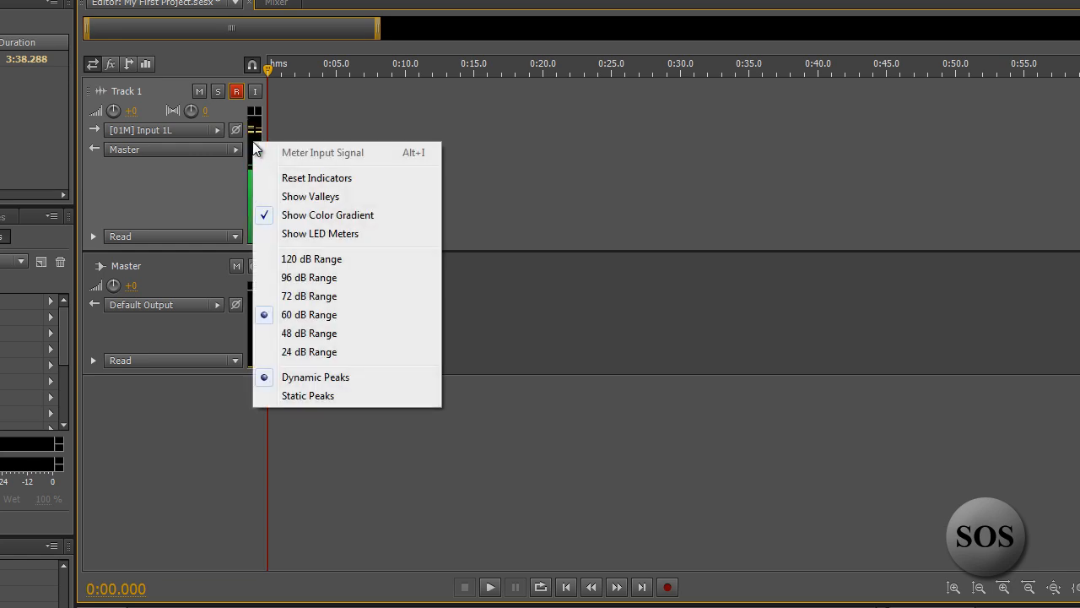
{"action": "mouse_move", "coordinate": [408, 159]}
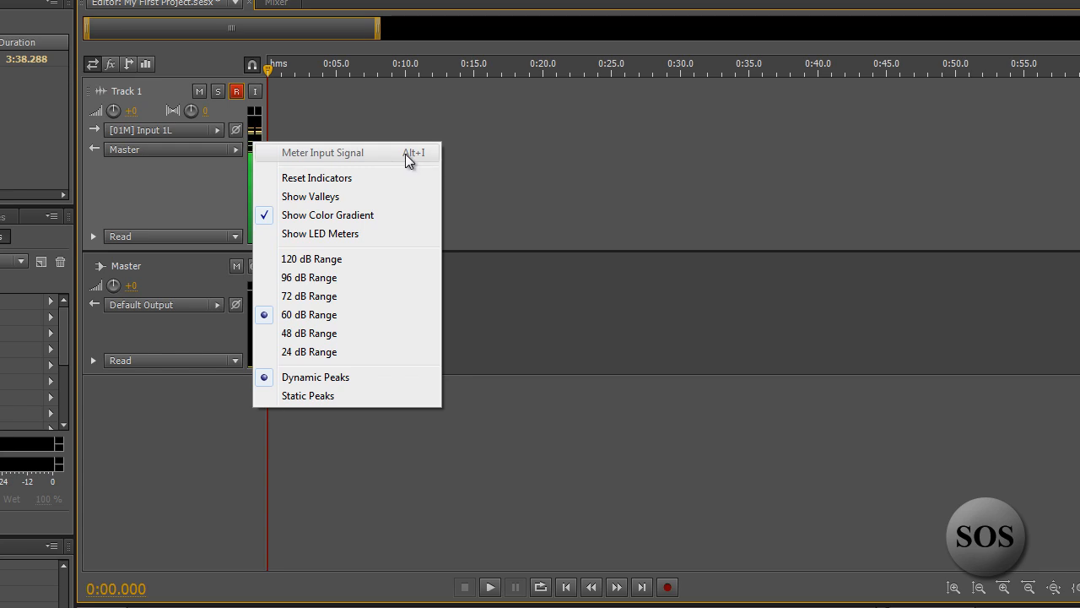
{"action": "mouse_move", "coordinate": [361, 168]}
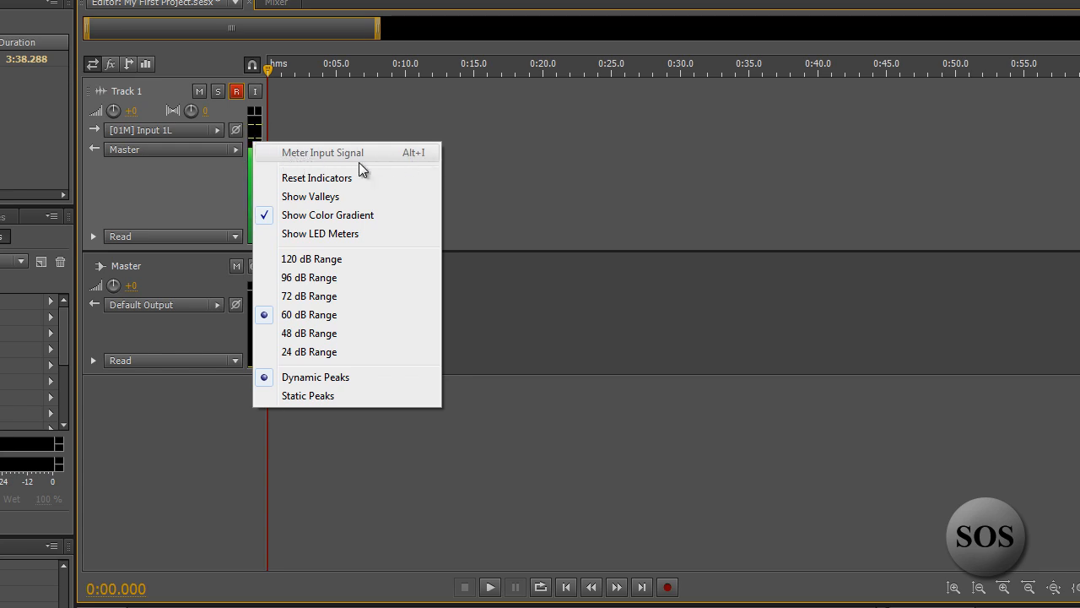
{"action": "mouse_move", "coordinate": [327, 158]}
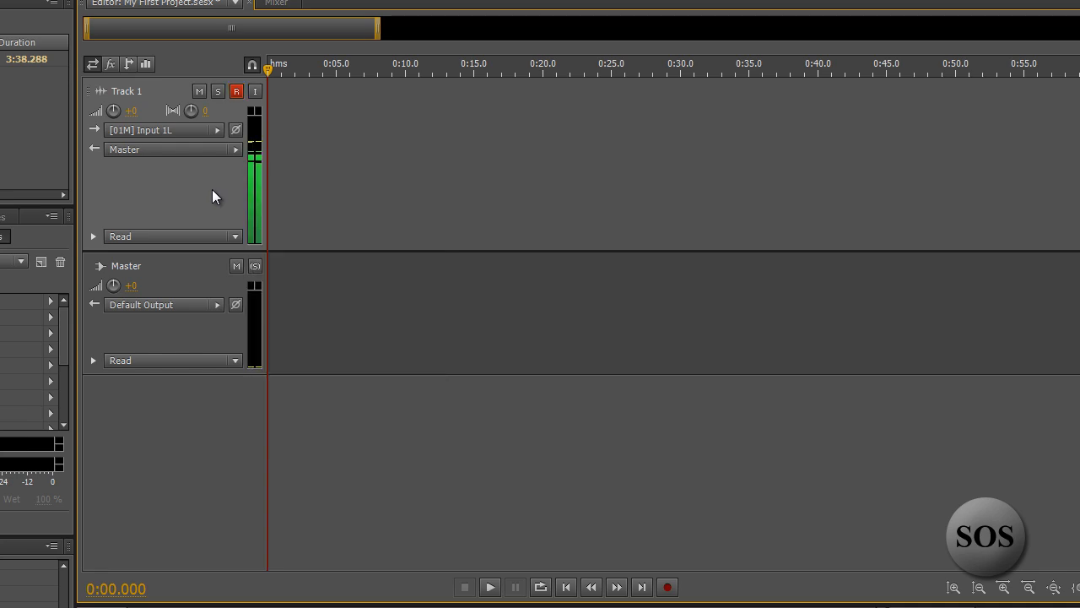
{"action": "mouse_move", "coordinate": [178, 194]}
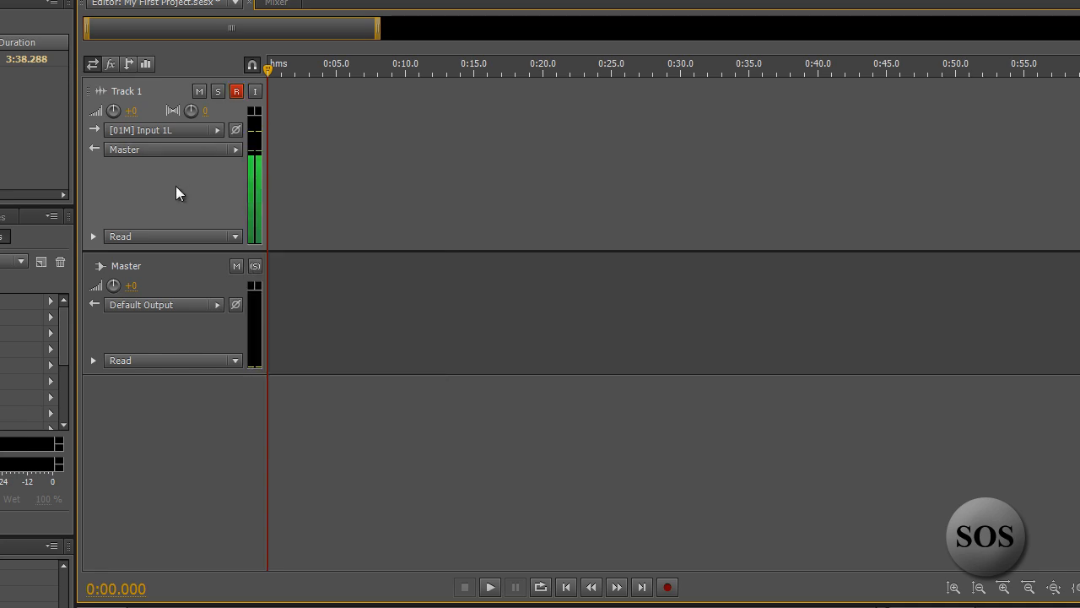
{"action": "mouse_move", "coordinate": [290, 138]}
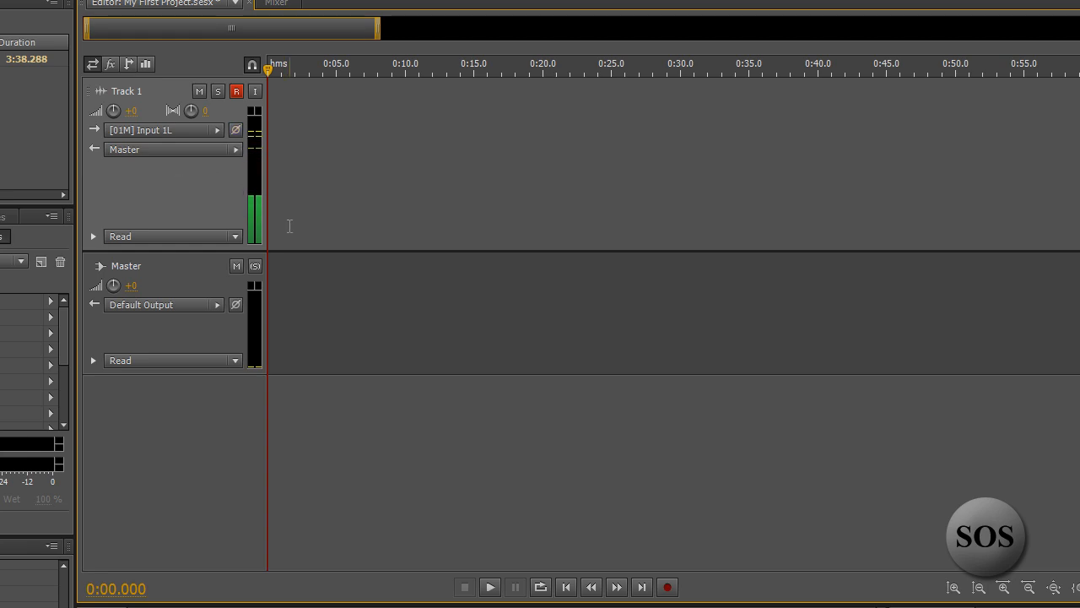
{"action": "left_click", "coordinate": [41, 27]}
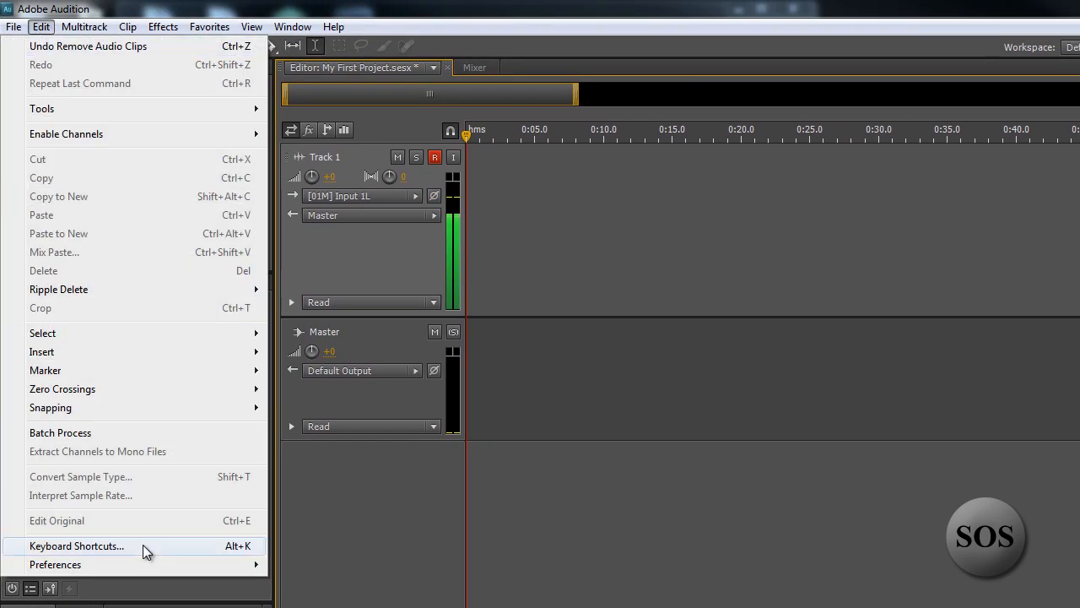
{"action": "mouse_move", "coordinate": [54, 563]}
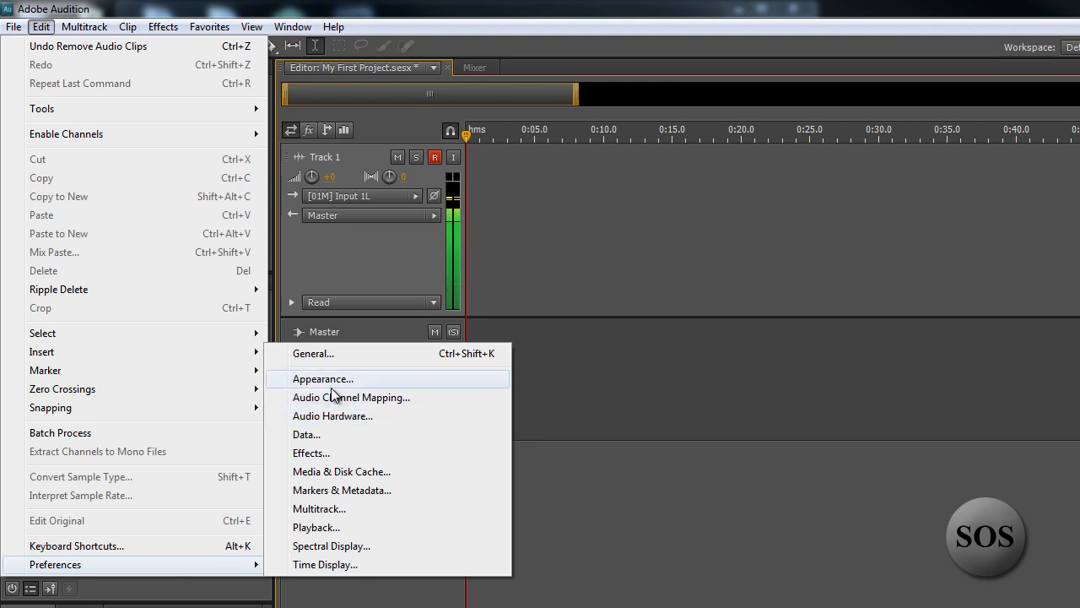
{"action": "left_click", "coordinate": [332, 415]}
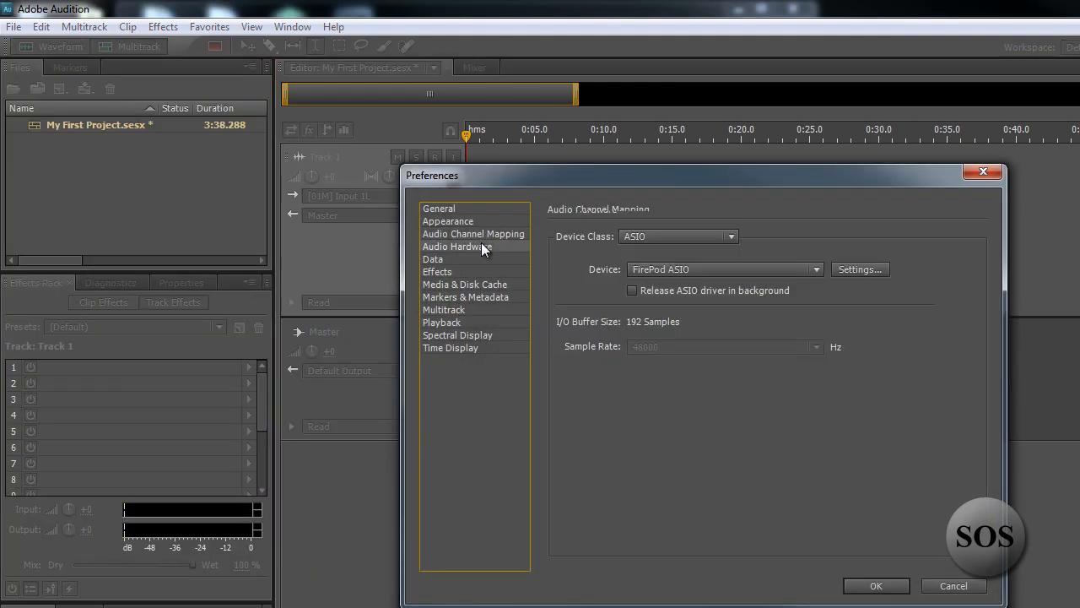
{"action": "left_click", "coordinate": [458, 247]}
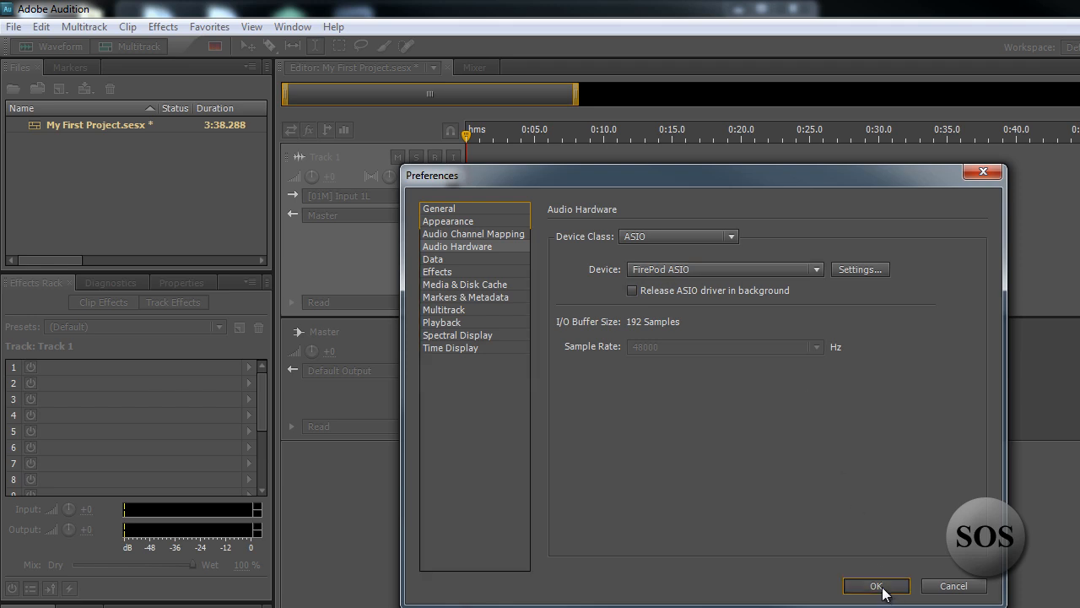
{"action": "left_click", "coordinate": [876, 586]}
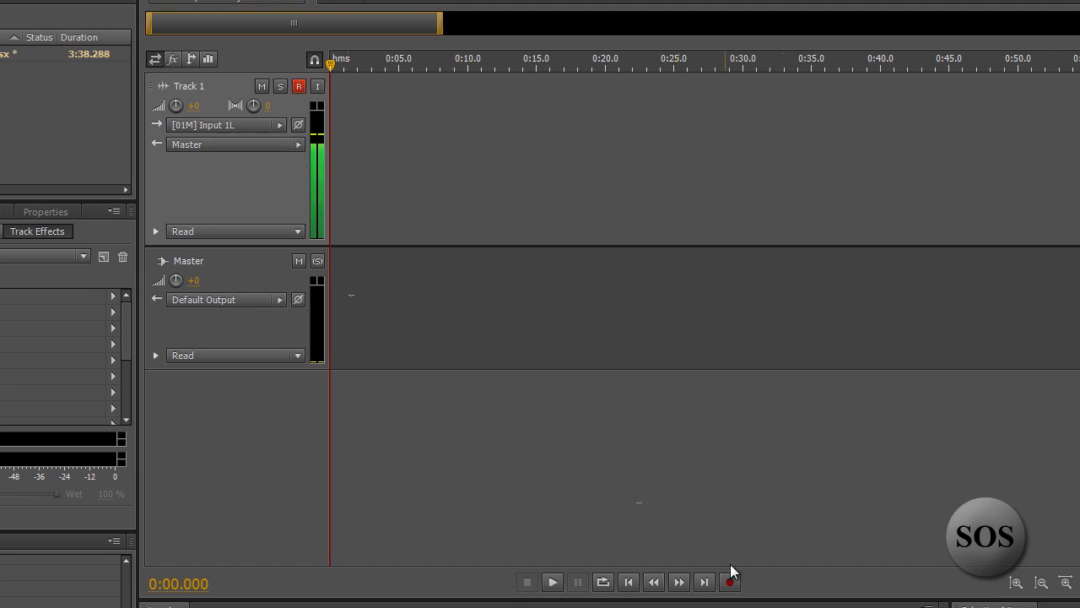
- Record a roughly 20-second vocal take of the liner onto Track 1
{"action": "left_click", "coordinate": [729, 582]}
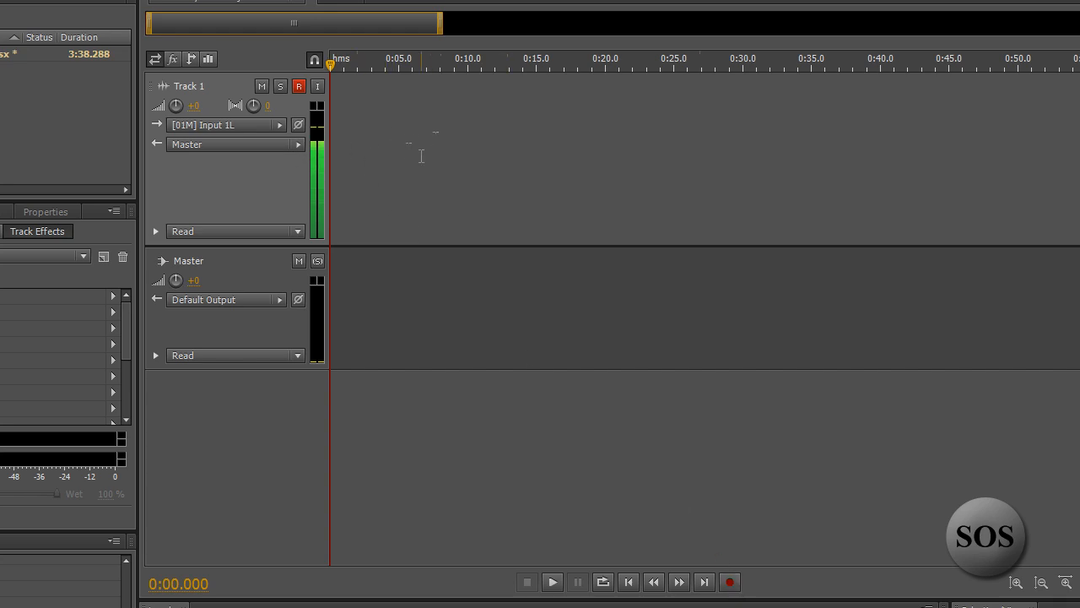
{"action": "left_click", "coordinate": [729, 582]}
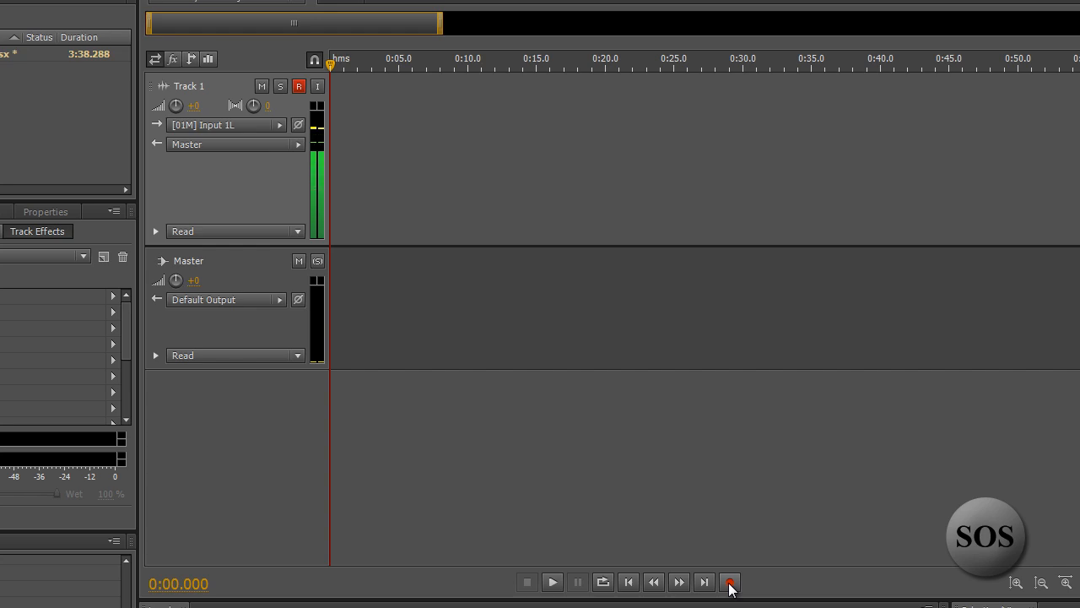
{"action": "left_click", "coordinate": [729, 582]}
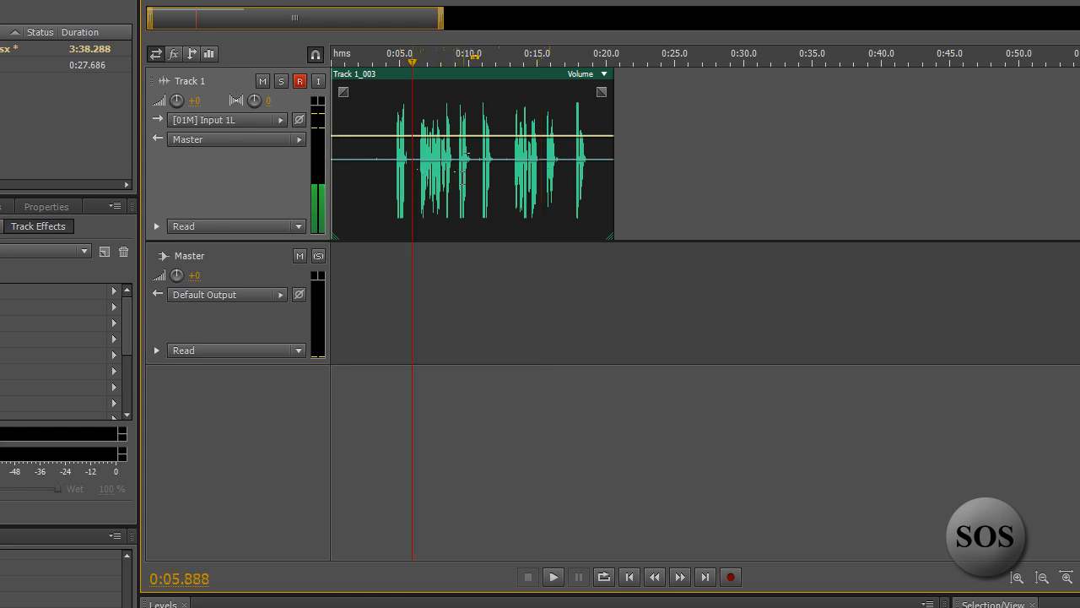
{"action": "mouse_move", "coordinate": [301, 88]}
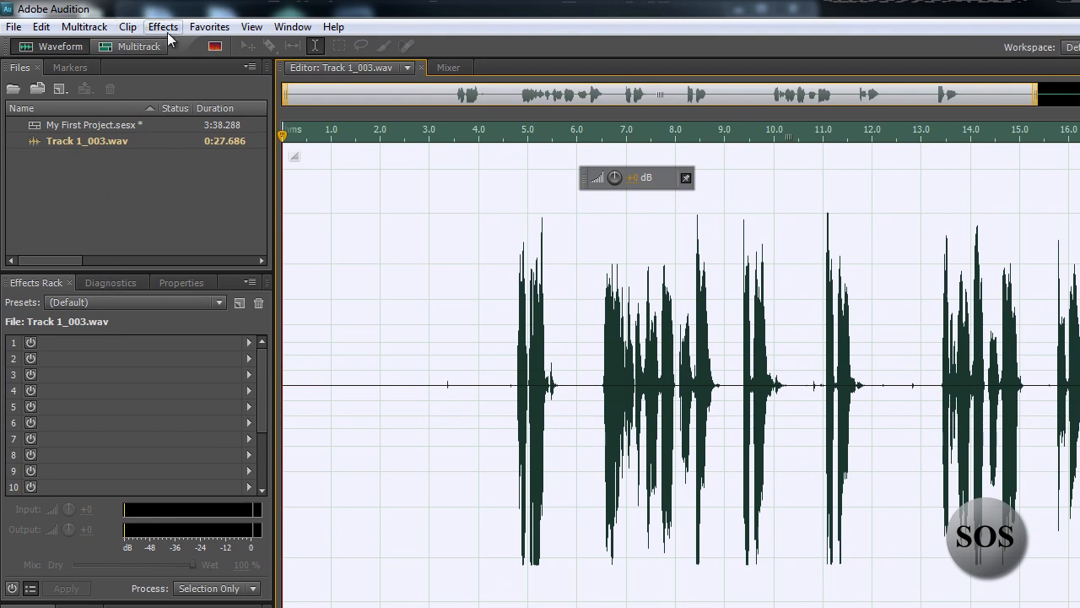
- Normalize the Track 1_003 take with the target set in dB
{"action": "left_click", "coordinate": [162, 27]}
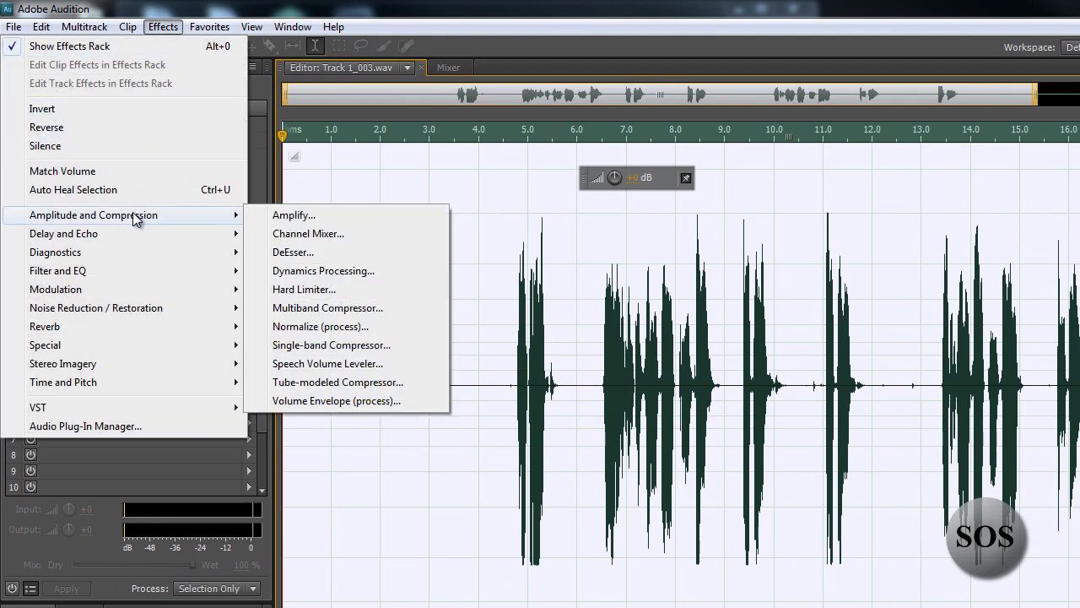
{"action": "mouse_move", "coordinate": [321, 328]}
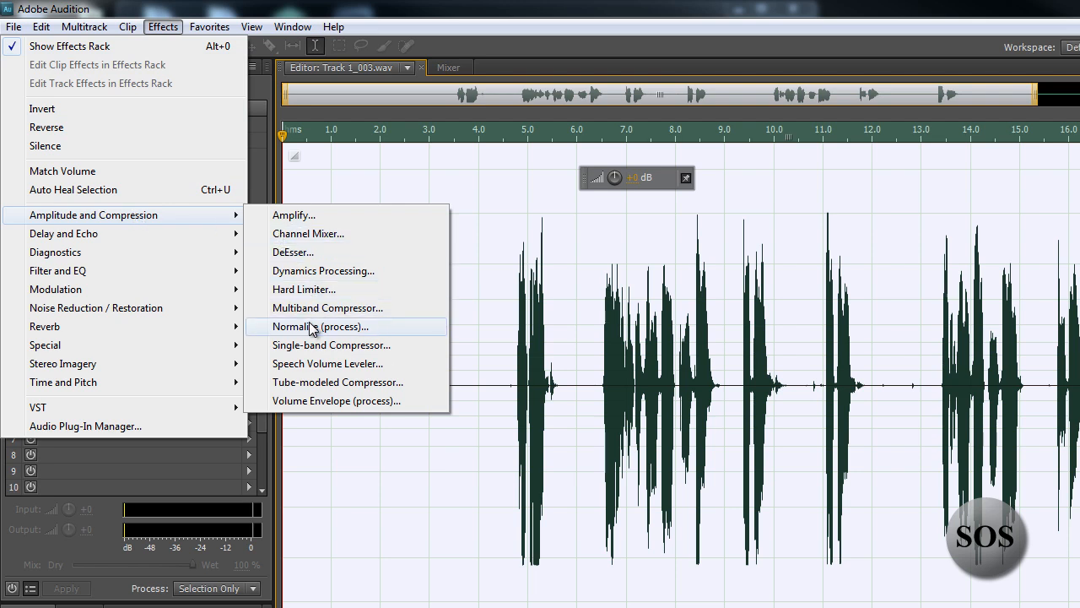
{"action": "left_click", "coordinate": [320, 328]}
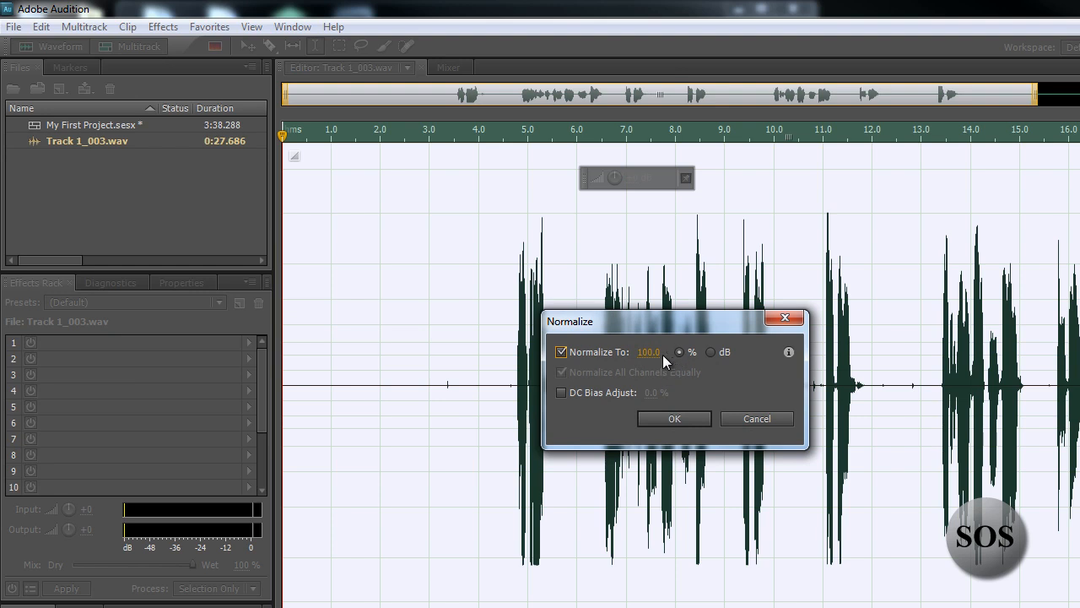
{"action": "left_click", "coordinate": [712, 352]}
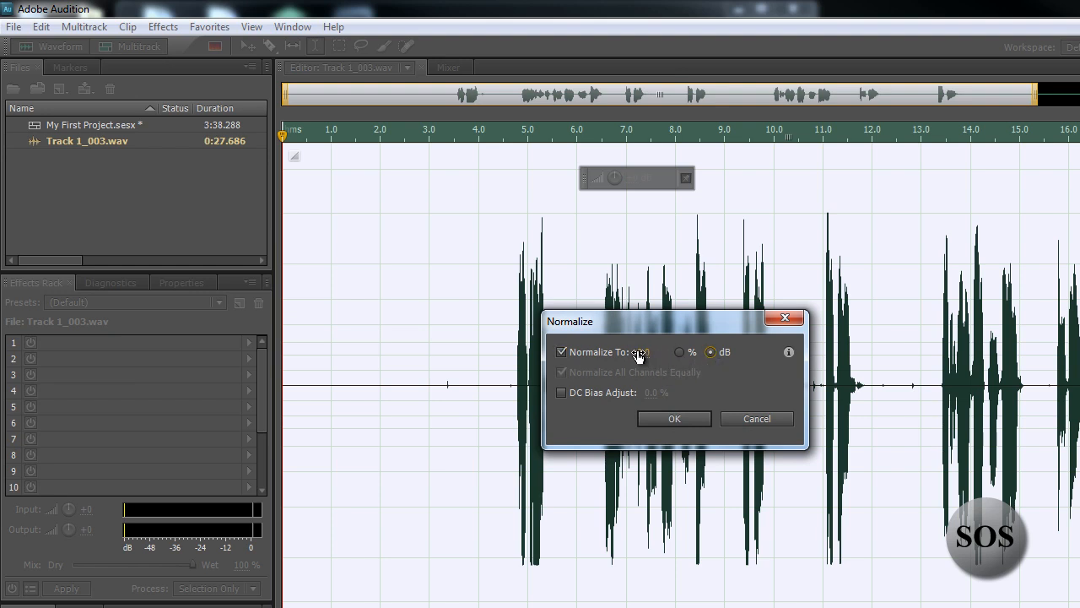
{"action": "left_click", "coordinate": [678, 352]}
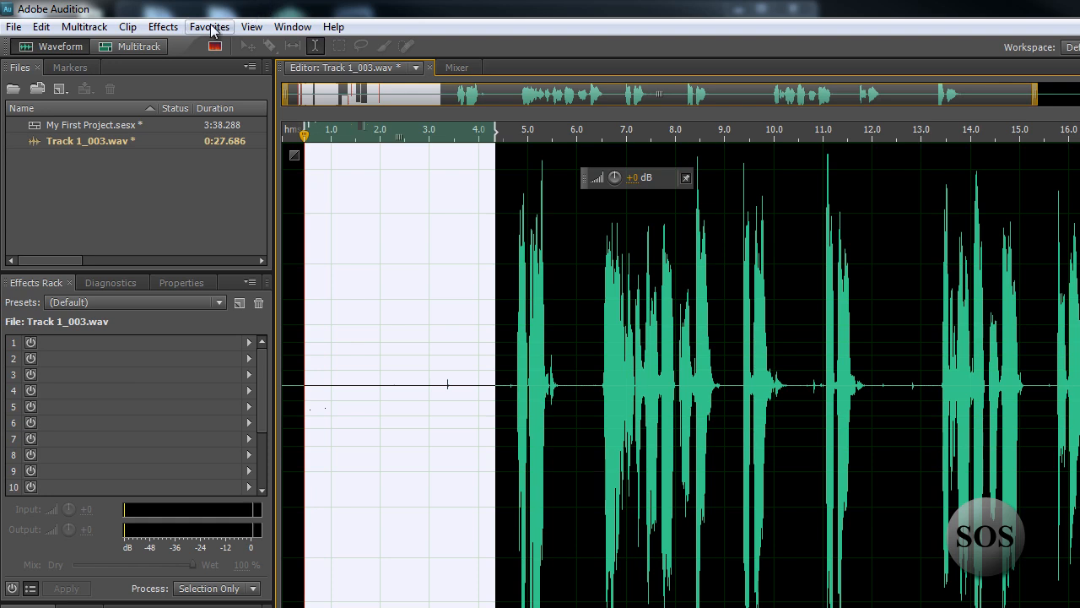
- Capture the selected opening silence as a noise print, with 'Don't show again' ticked
{"action": "left_click", "coordinate": [162, 27]}
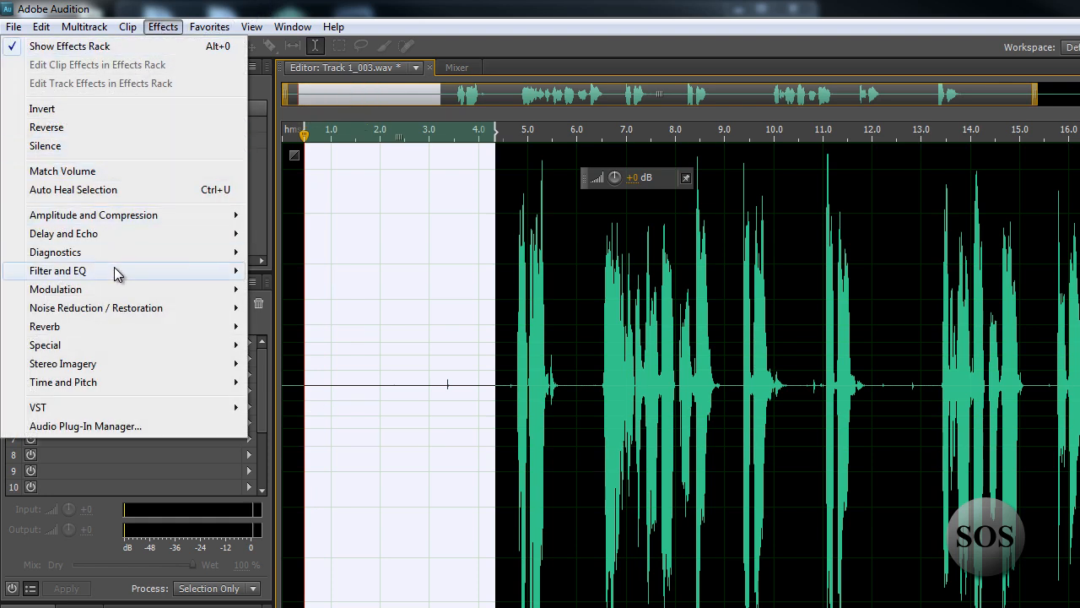
{"action": "mouse_move", "coordinate": [92, 344]}
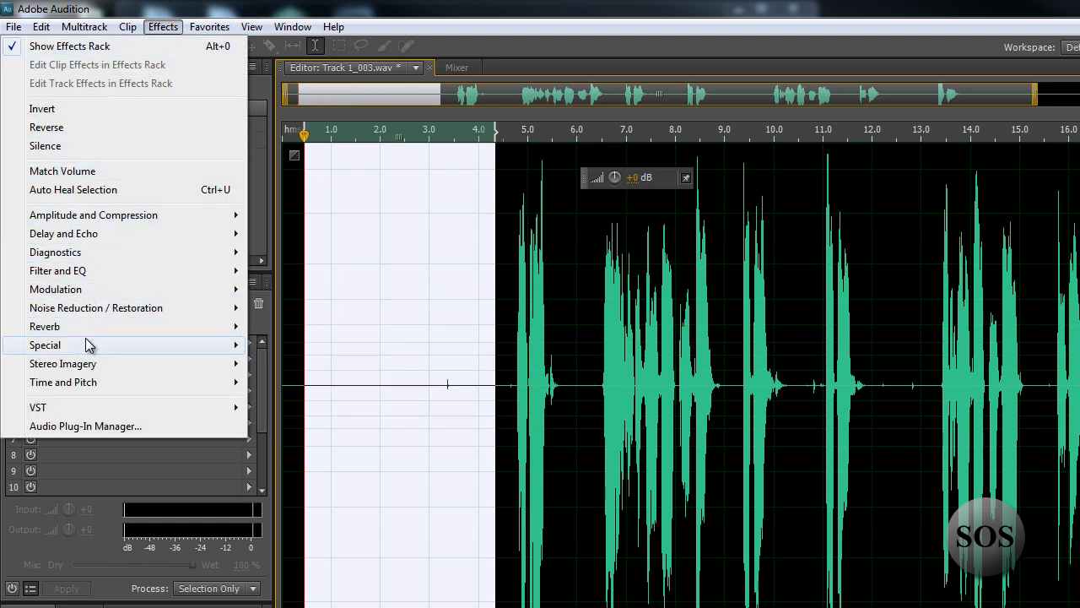
{"action": "mouse_move", "coordinate": [84, 344]}
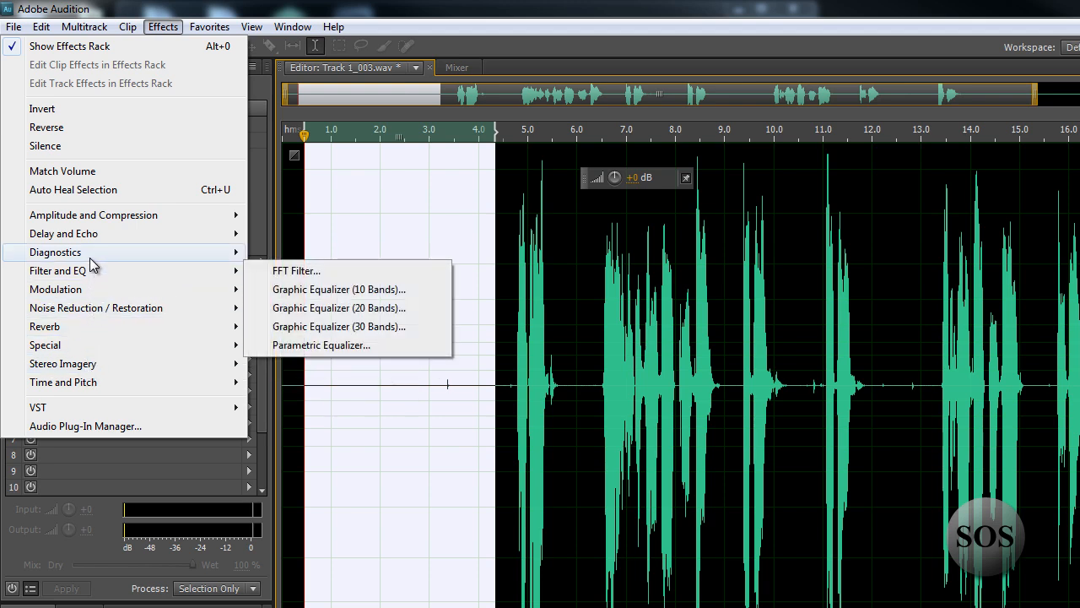
{"action": "mouse_move", "coordinate": [65, 233]}
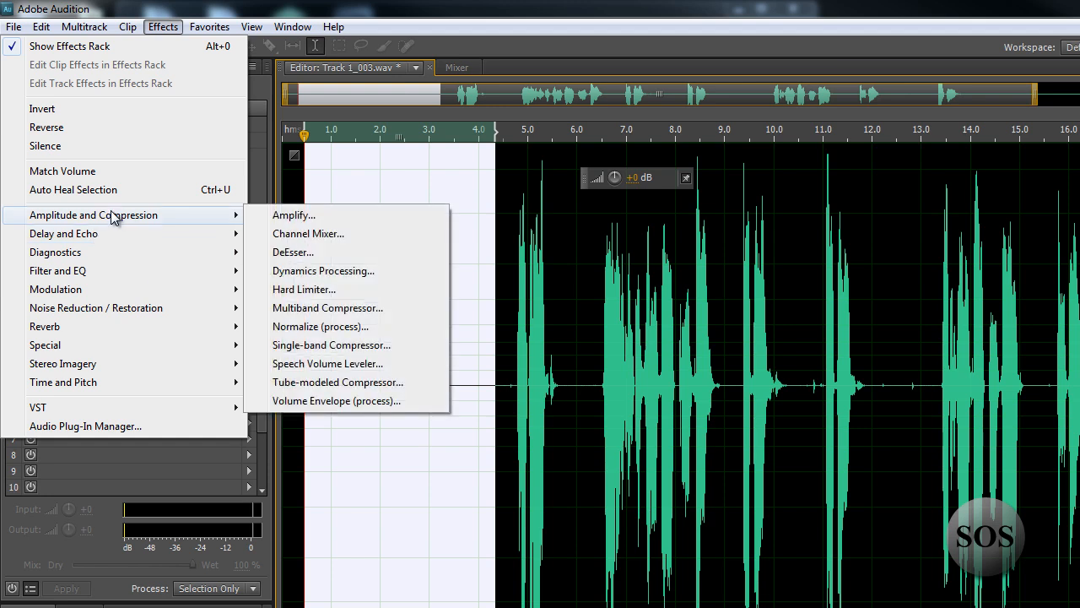
{"action": "mouse_move", "coordinate": [95, 307]}
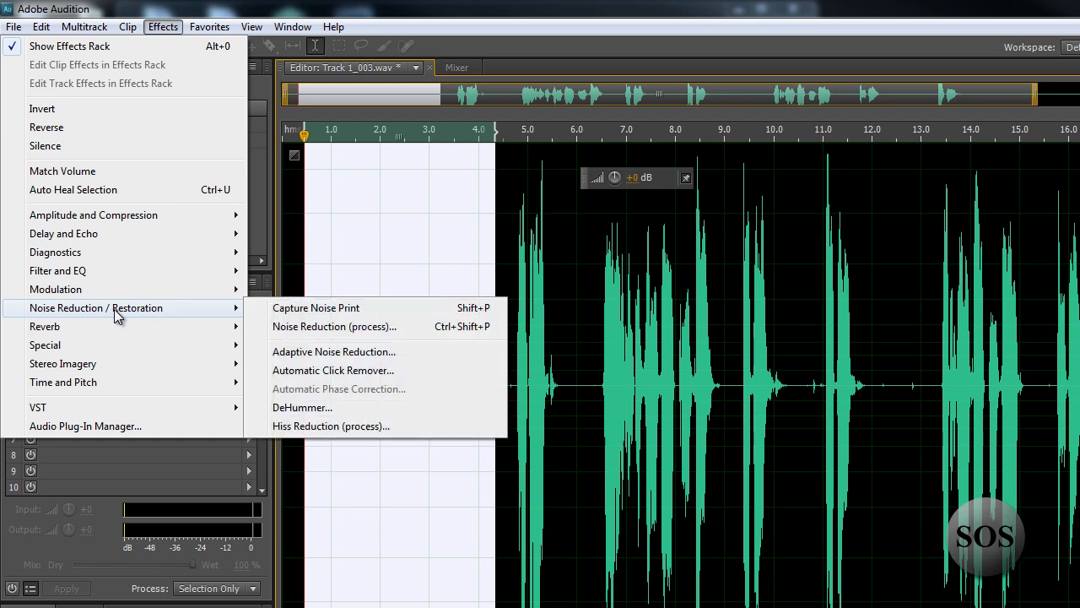
{"action": "mouse_move", "coordinate": [328, 328]}
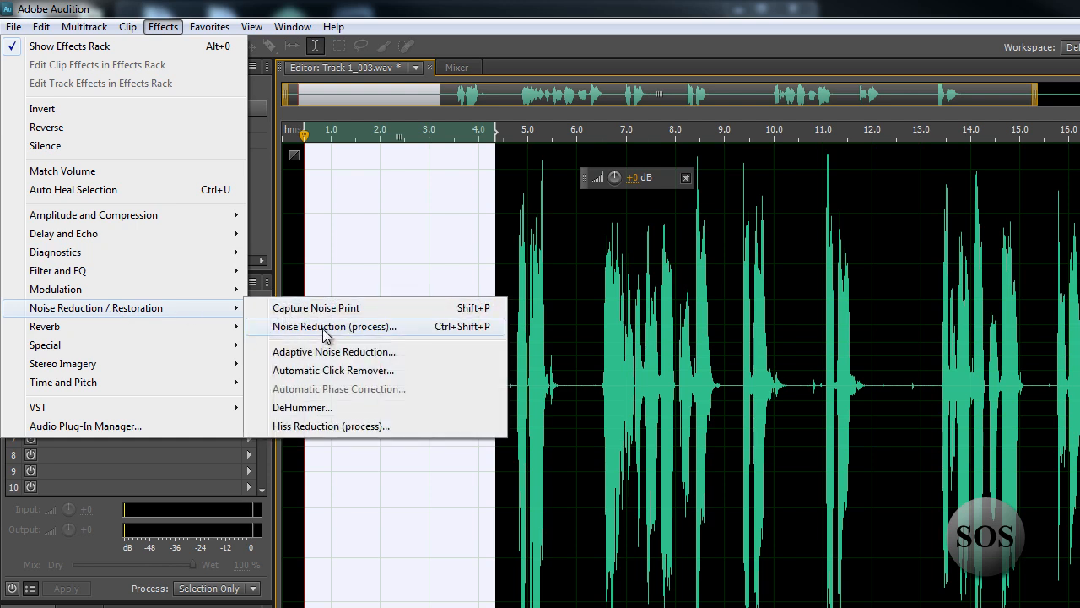
{"action": "mouse_move", "coordinate": [330, 313]}
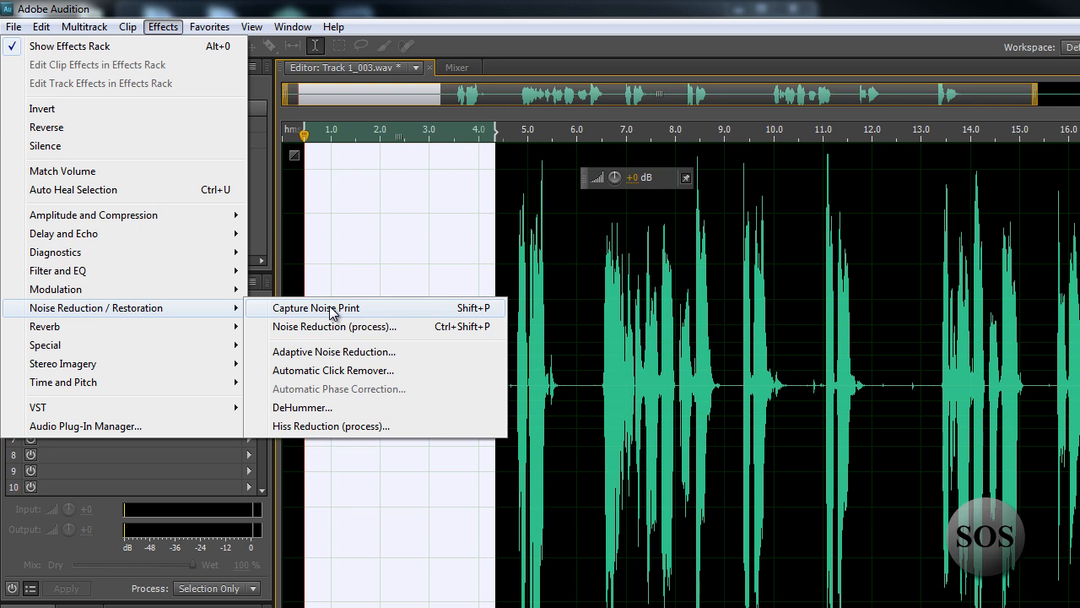
{"action": "mouse_move", "coordinate": [336, 328]}
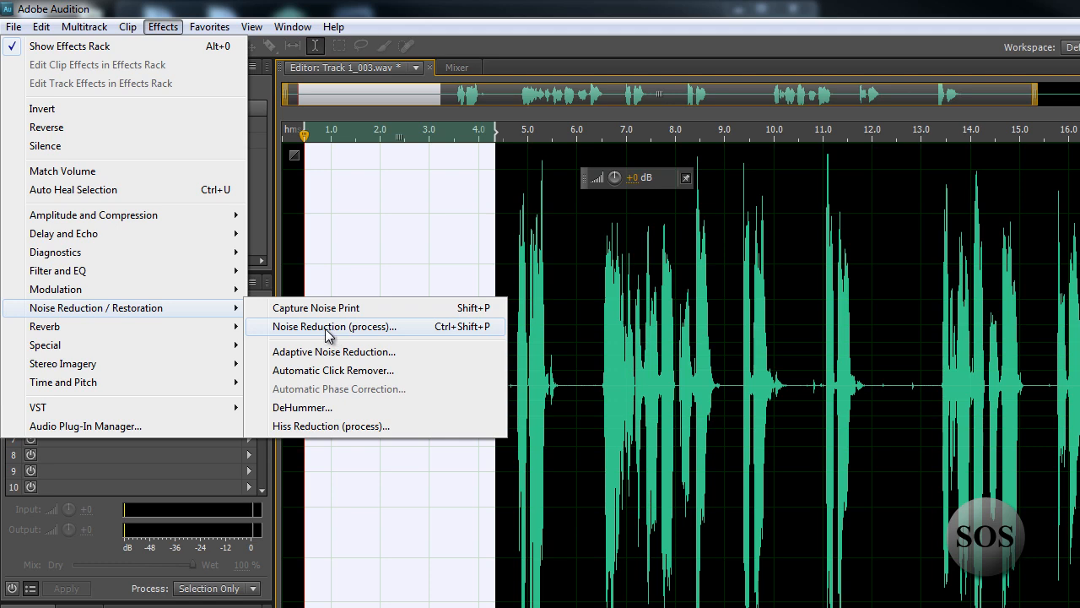
{"action": "left_click", "coordinate": [316, 307]}
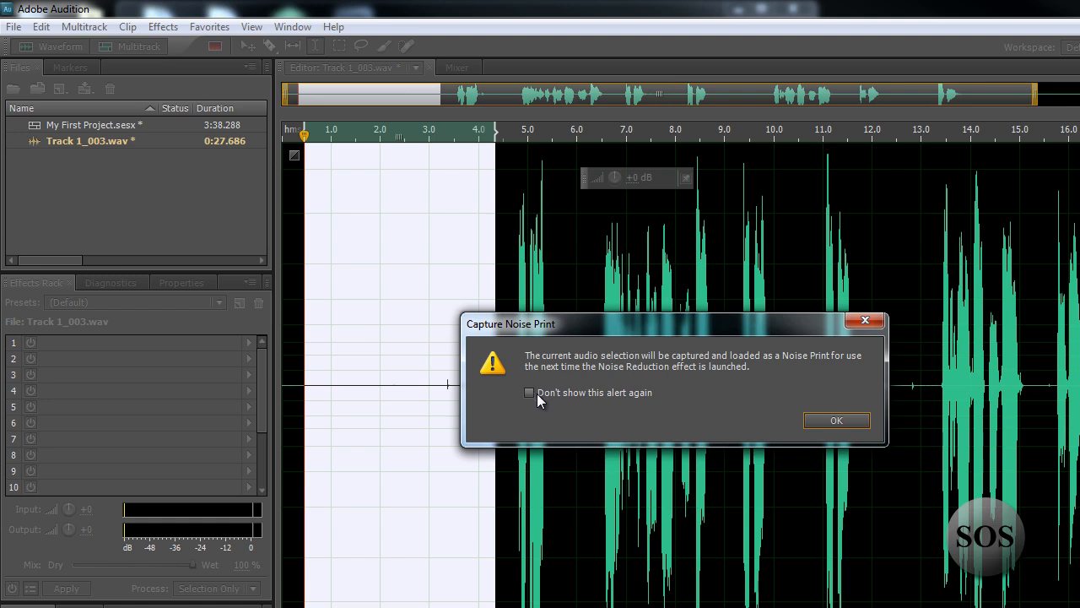
{"action": "left_click", "coordinate": [530, 392]}
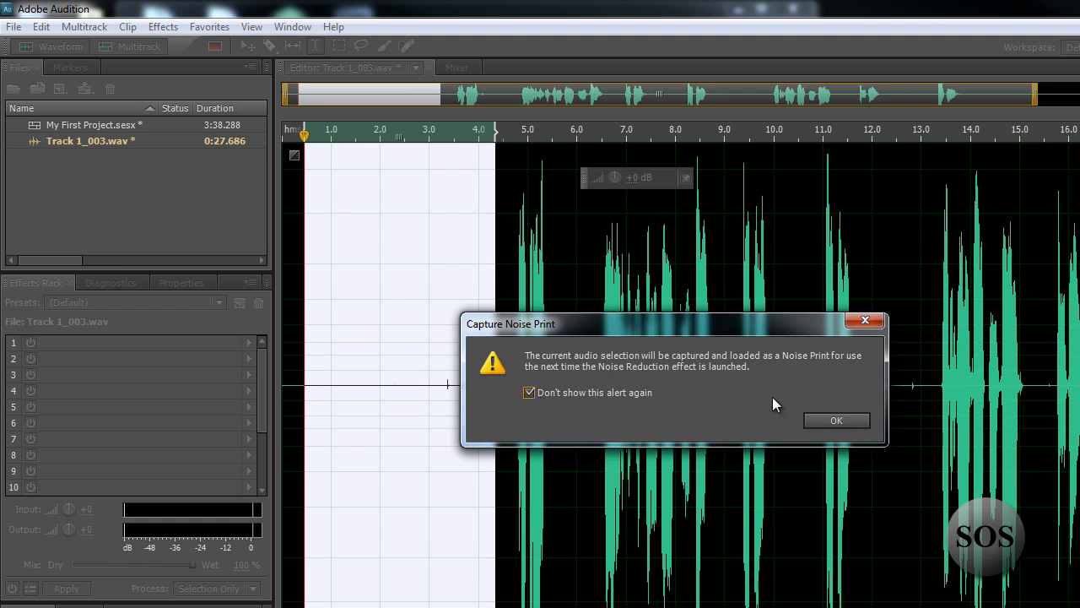
{"action": "left_click", "coordinate": [835, 420]}
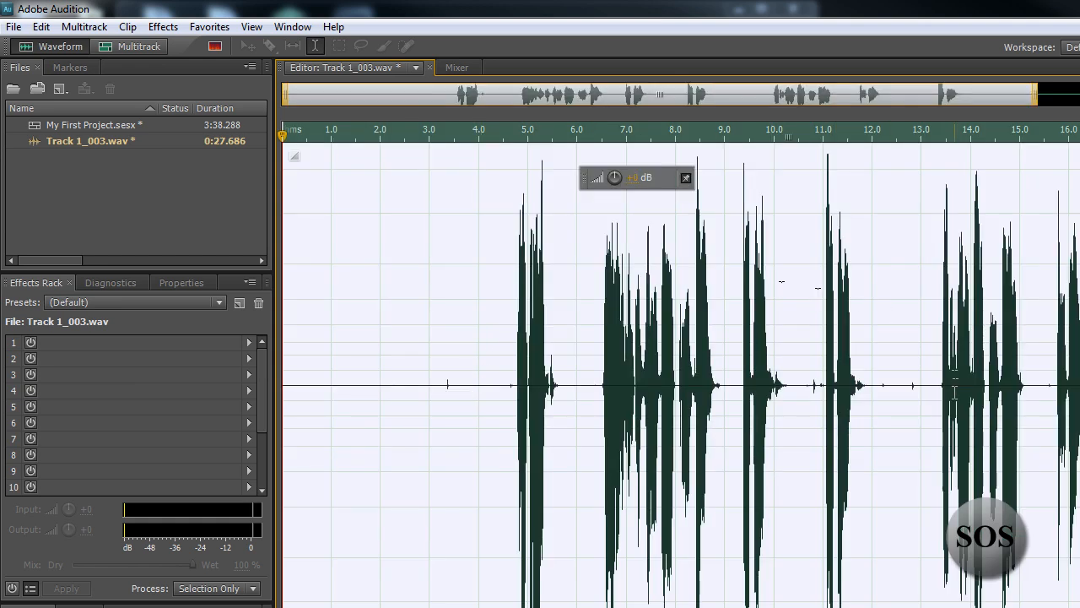
{"action": "mouse_move", "coordinate": [128, 27]}
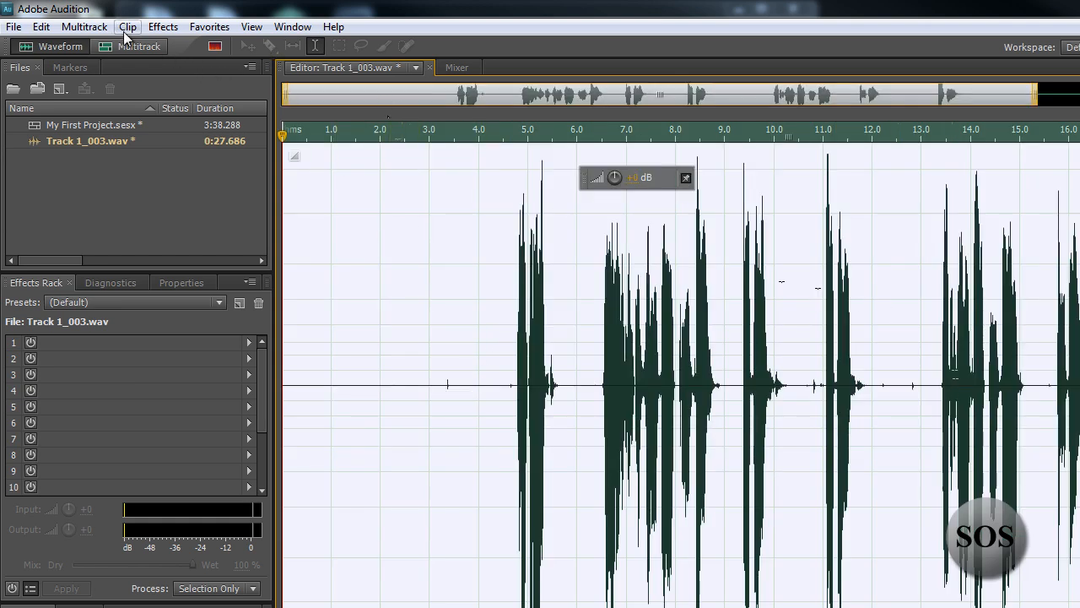
- Start the Noise Reduction (process) effect on the whole selected take
{"action": "left_click", "coordinate": [162, 27]}
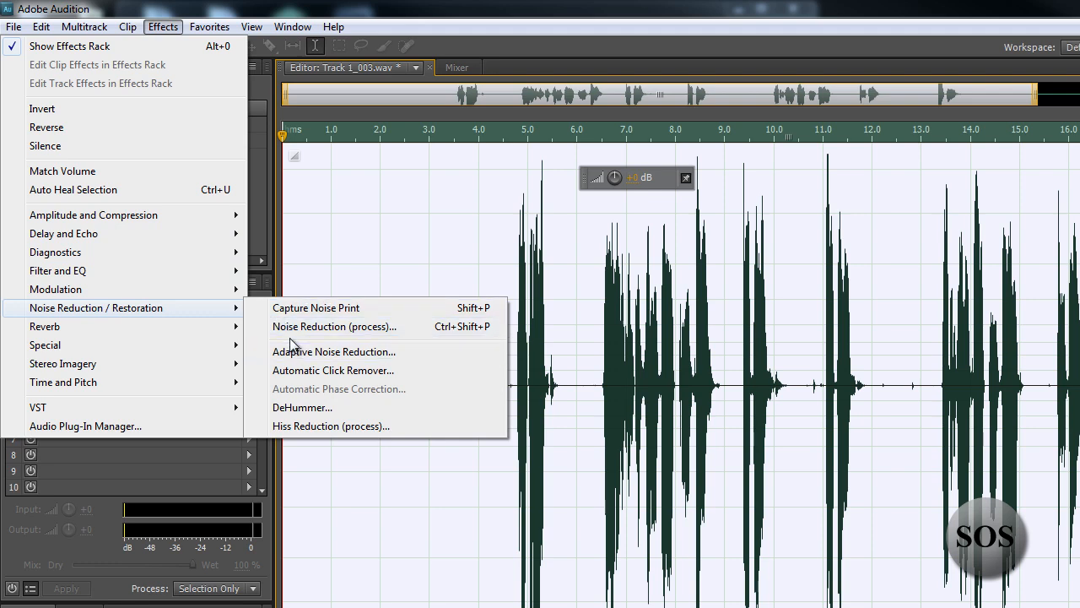
{"action": "mouse_move", "coordinate": [334, 328]}
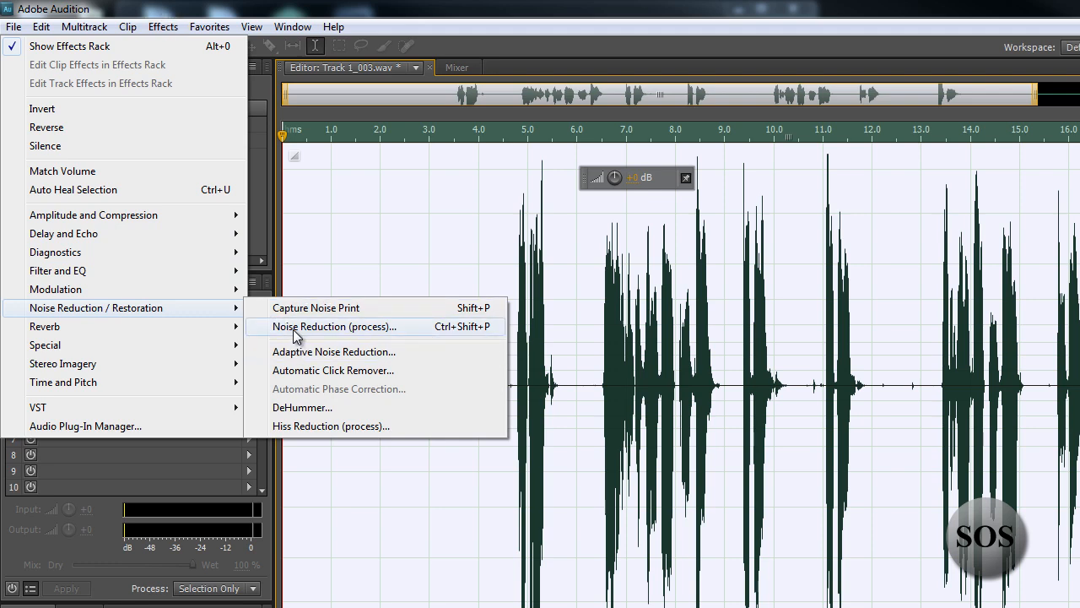
{"action": "left_click", "coordinate": [334, 327]}
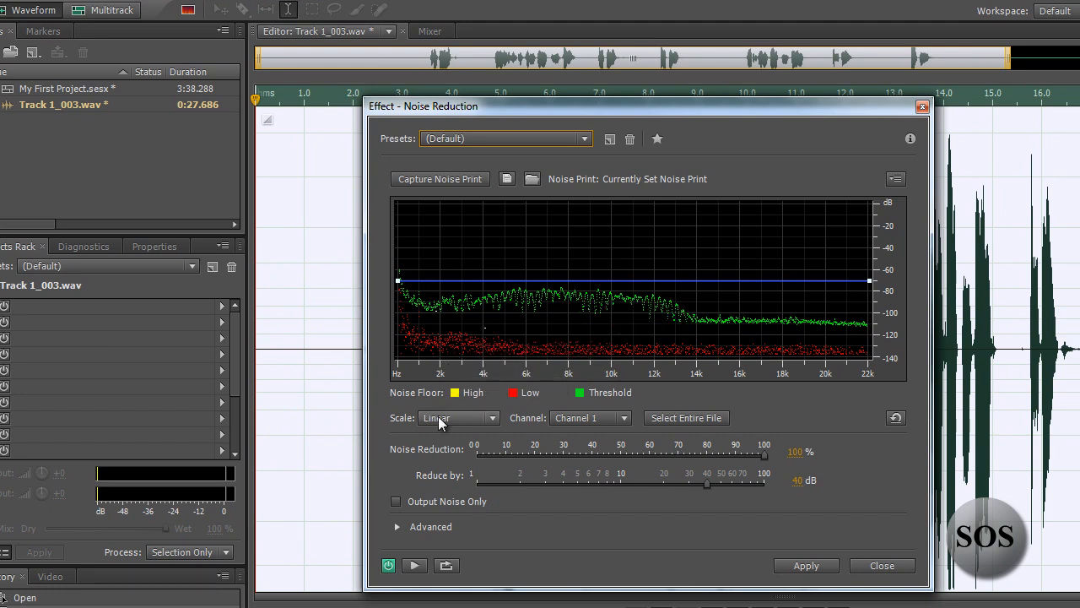
{"action": "mouse_move", "coordinate": [464, 403]}
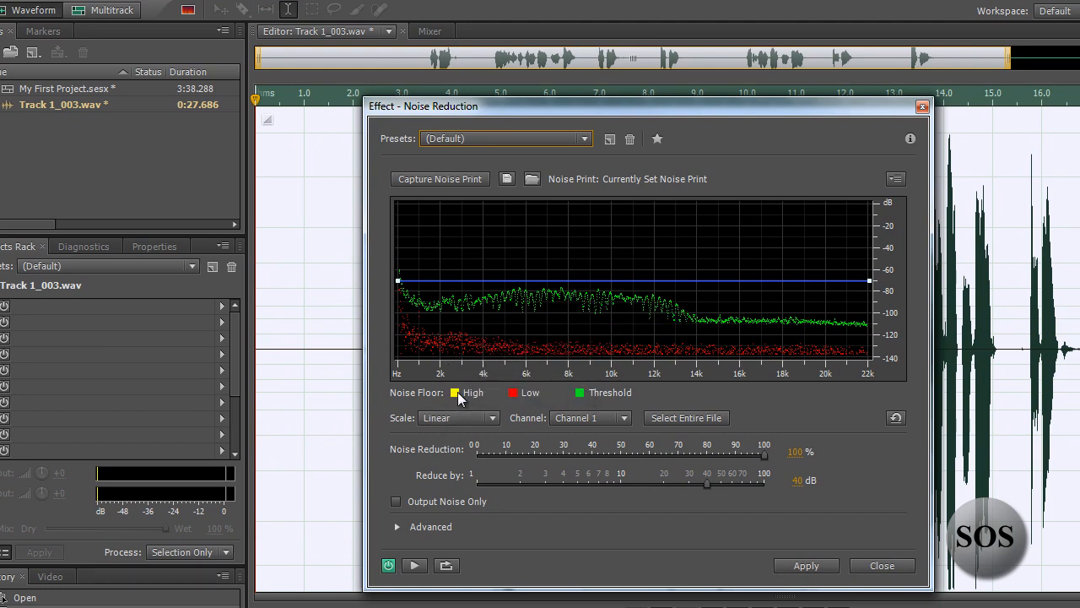
{"action": "mouse_move", "coordinate": [476, 353]}
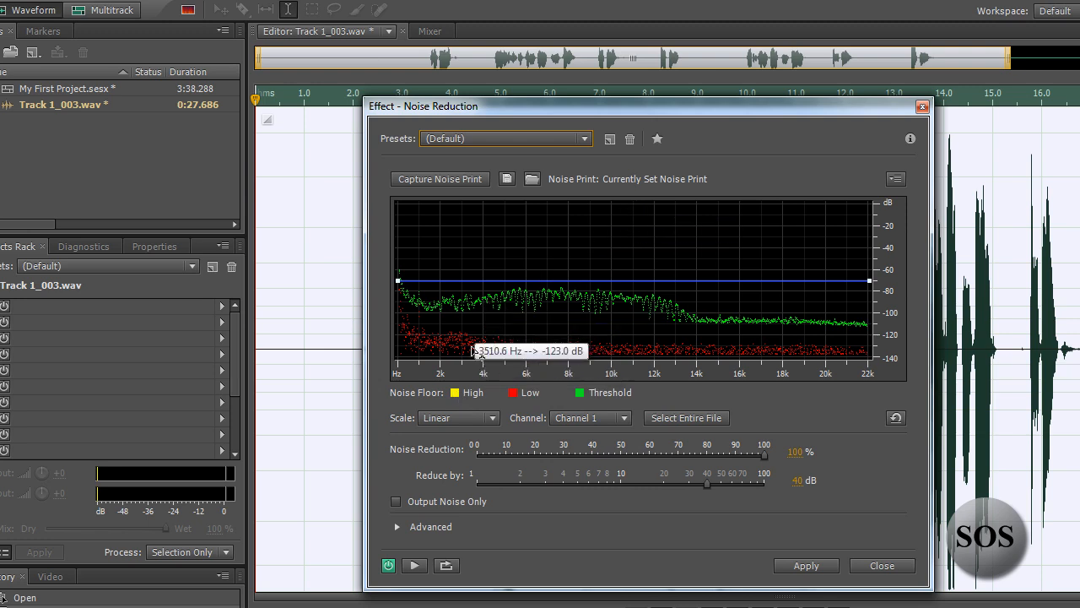
{"action": "mouse_move", "coordinate": [402, 319]}
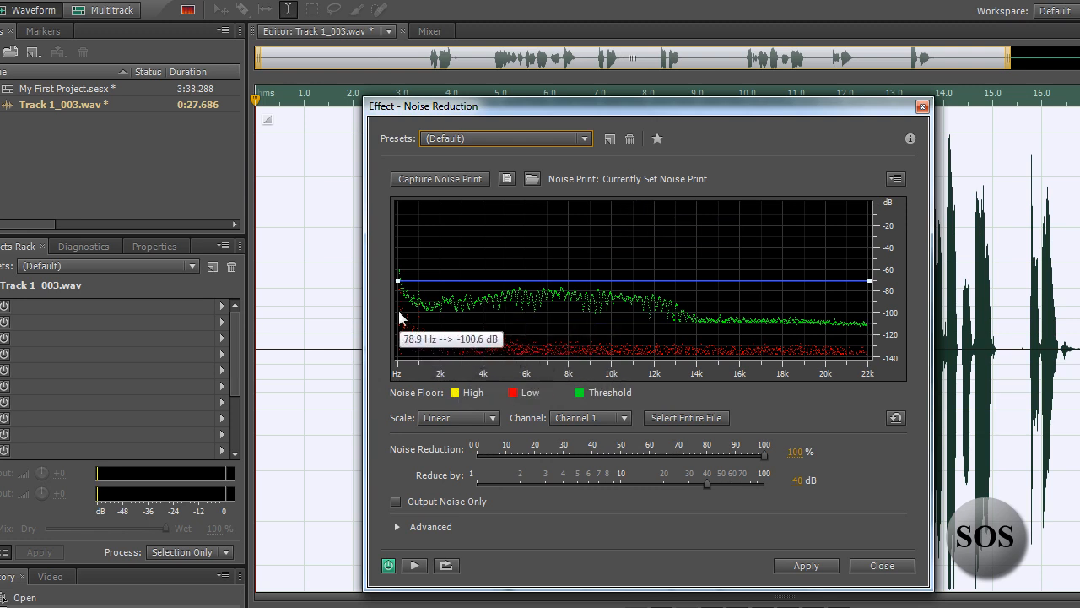
{"action": "mouse_move", "coordinate": [471, 287]}
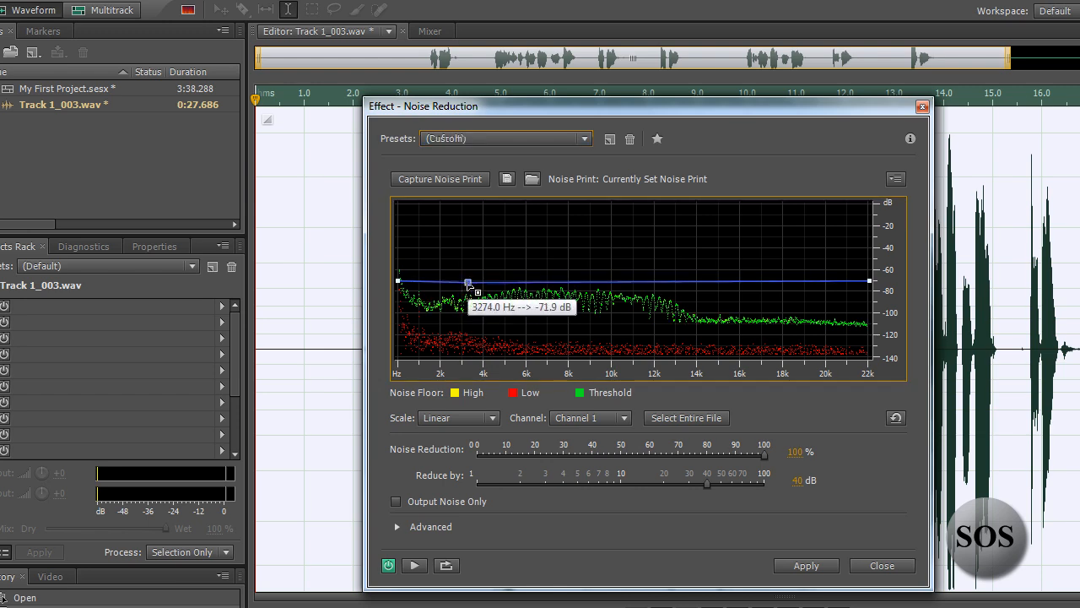
- Add curve points and drop the curve to about -120 dB from 0 Hz through 6 kHz
{"action": "left_click_drag", "start_coordinate": [469, 282], "coordinate": [469, 280]}
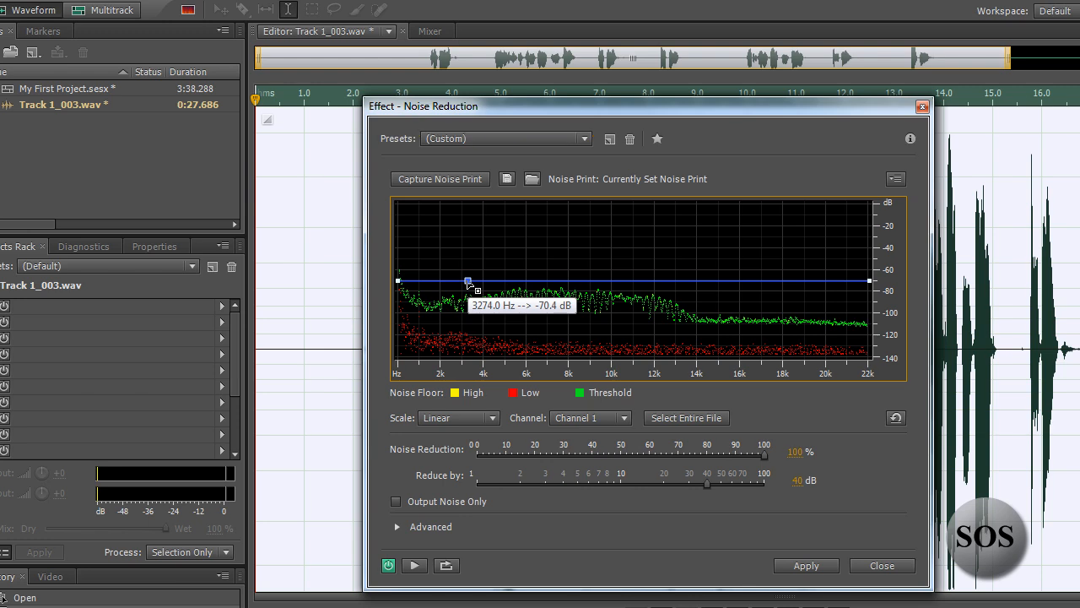
{"action": "left_click_drag", "start_coordinate": [469, 280], "coordinate": [399, 284]}
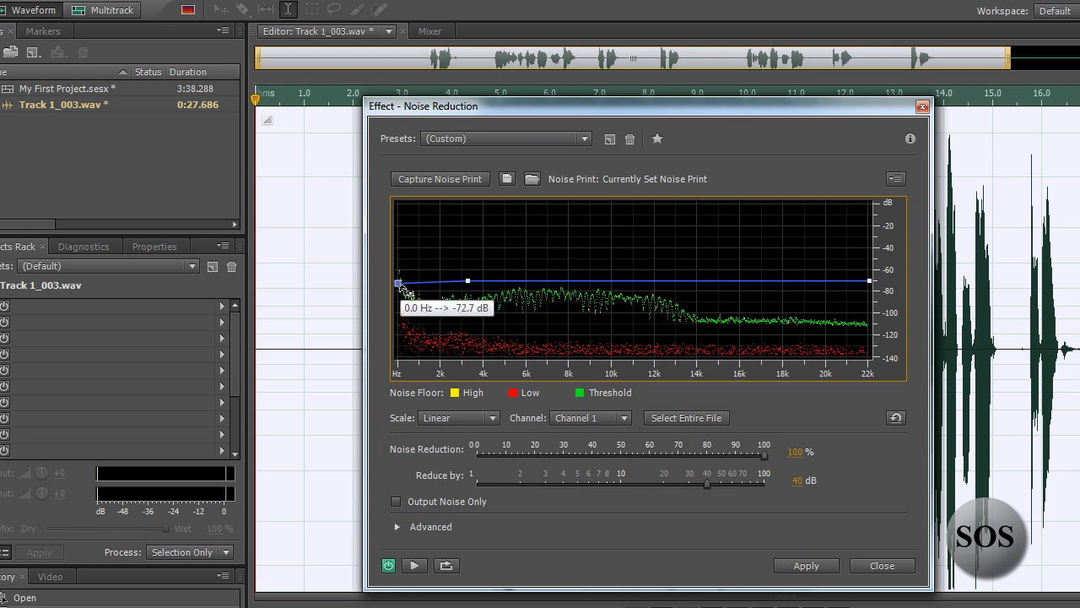
{"action": "left_click_drag", "start_coordinate": [397, 280], "coordinate": [397, 299]}
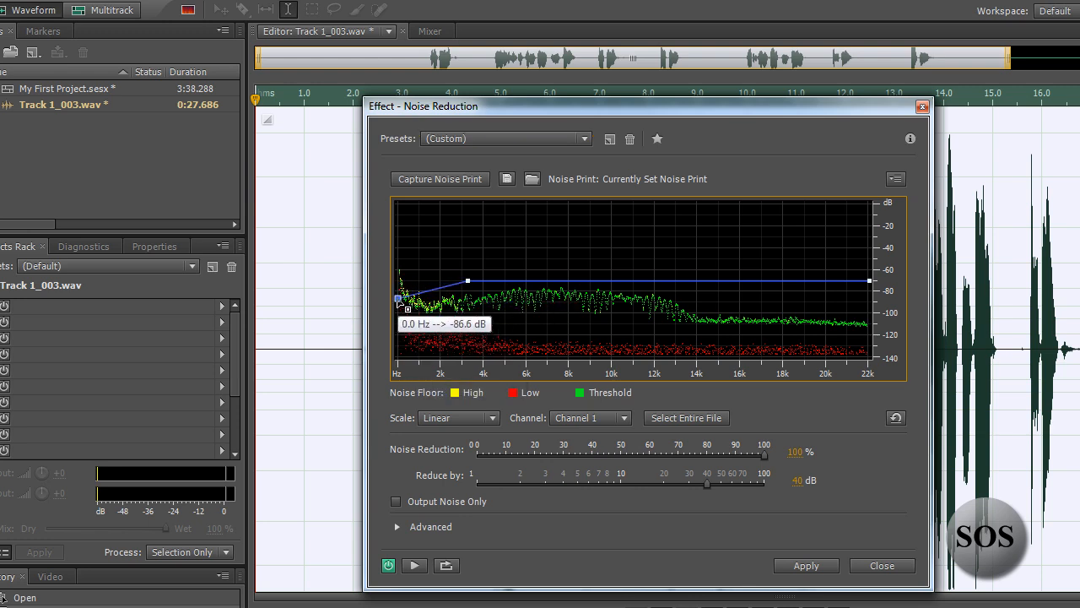
{"action": "left_click_drag", "start_coordinate": [398, 300], "coordinate": [404, 344]}
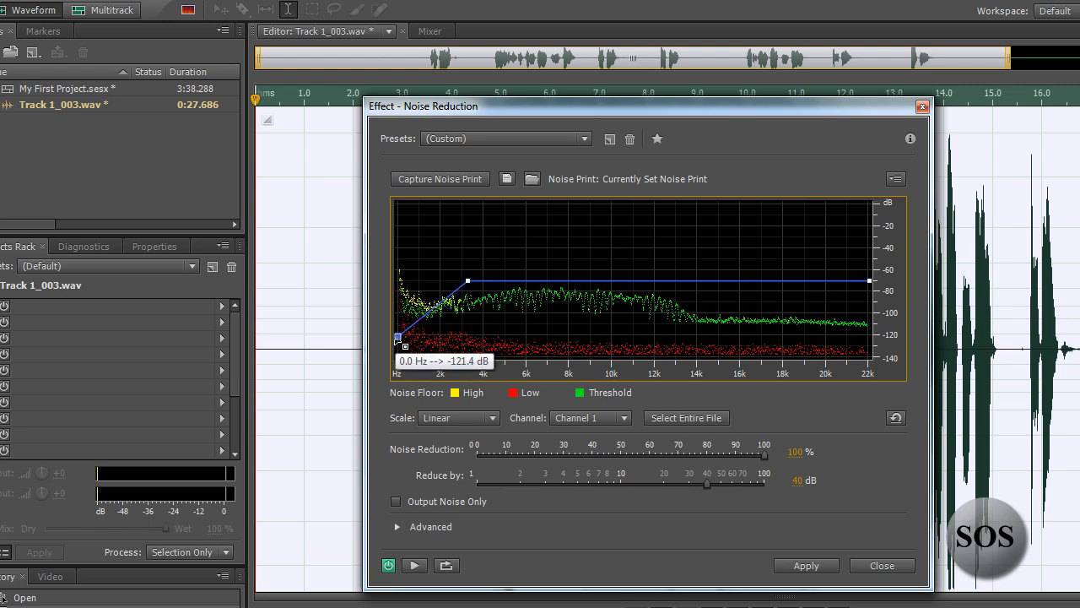
{"action": "mouse_move", "coordinate": [456, 304]}
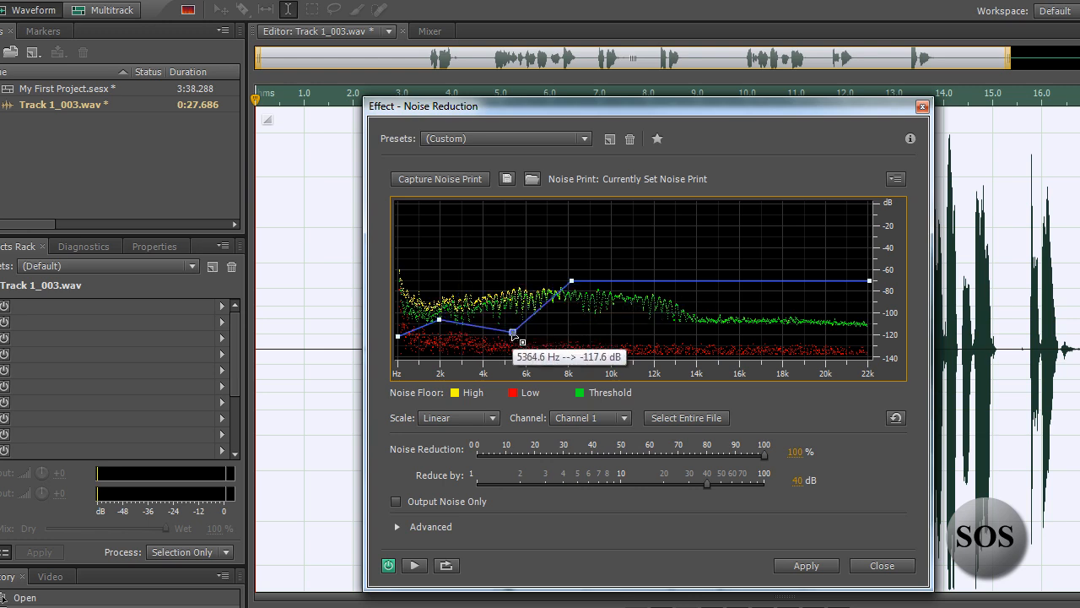
{"action": "left_click_drag", "start_coordinate": [513, 329], "coordinate": [443, 331]}
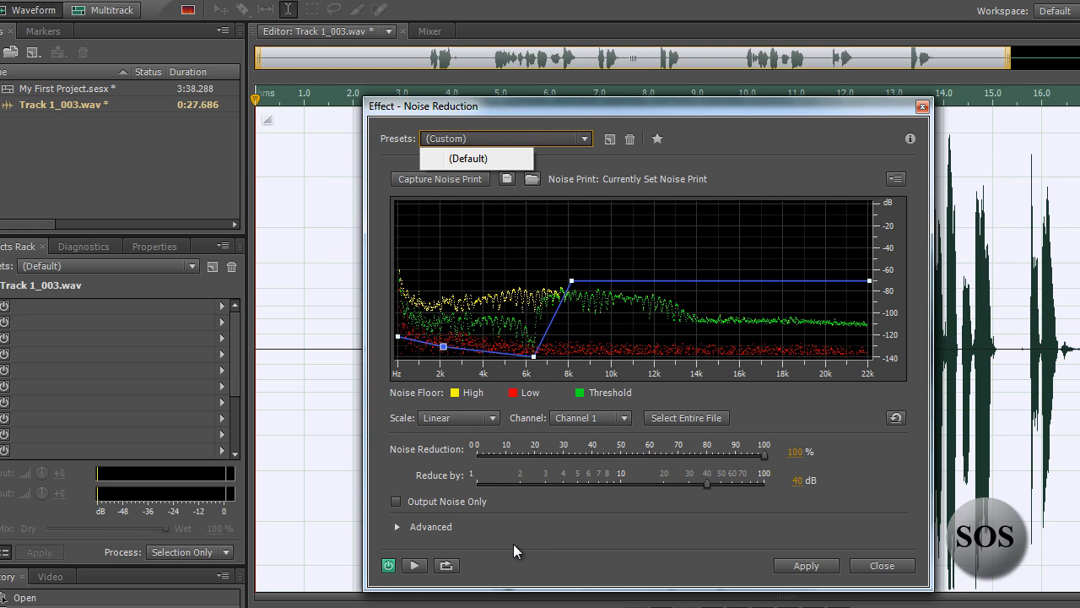
{"action": "mouse_move", "coordinate": [557, 138]}
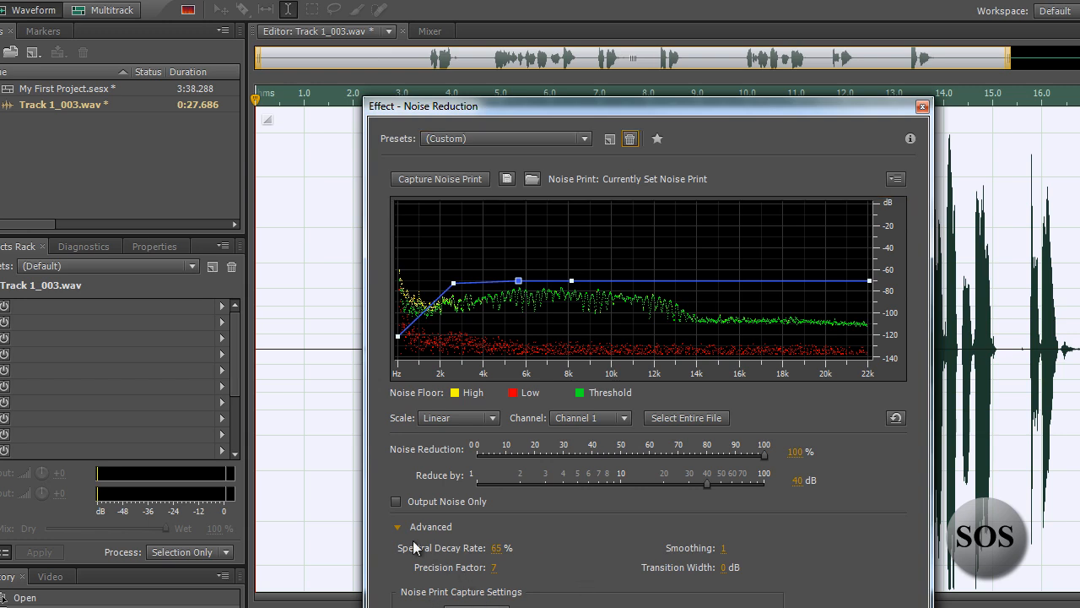
- Collapse Advanced settings and lower the 2.9 kHz point so the curve rises to -60 dB by 5 kHz
{"action": "left_click", "coordinate": [405, 527]}
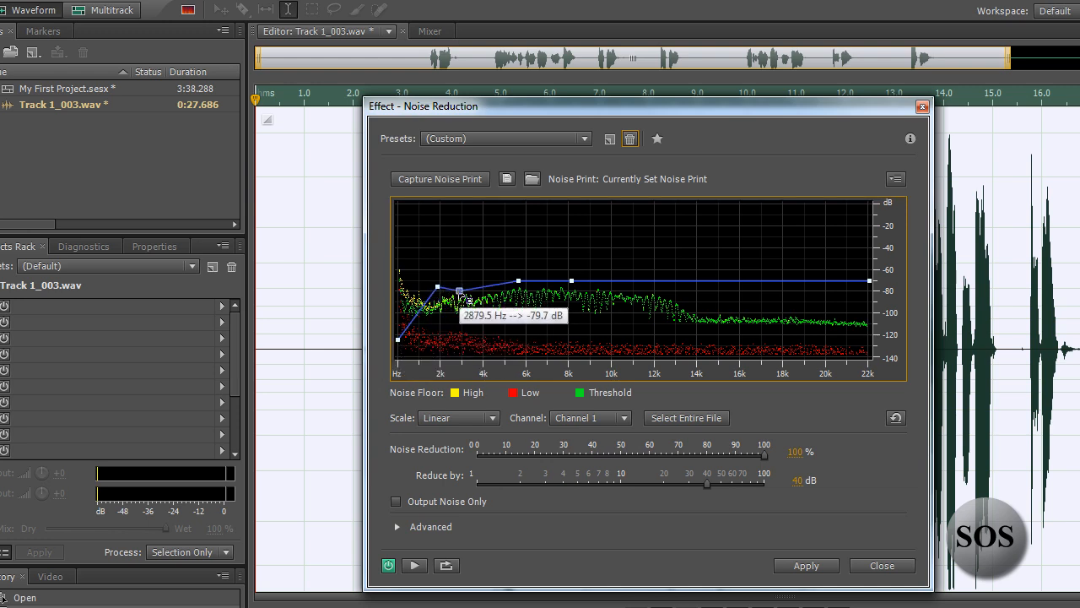
{"action": "left_click_drag", "start_coordinate": [459, 290], "coordinate": [439, 317]}
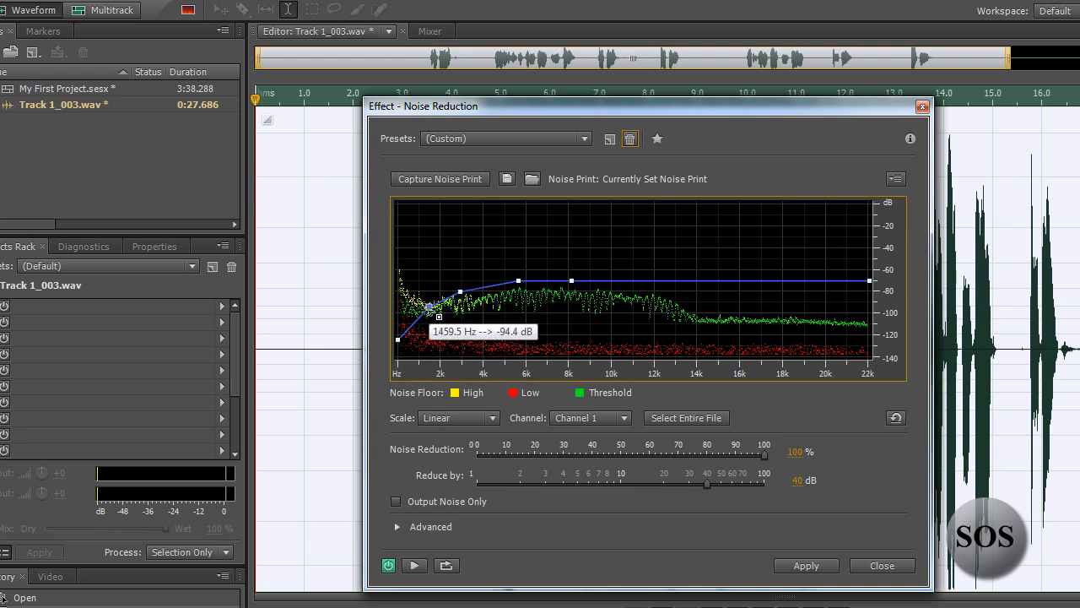
{"action": "mouse_move", "coordinate": [416, 566]}
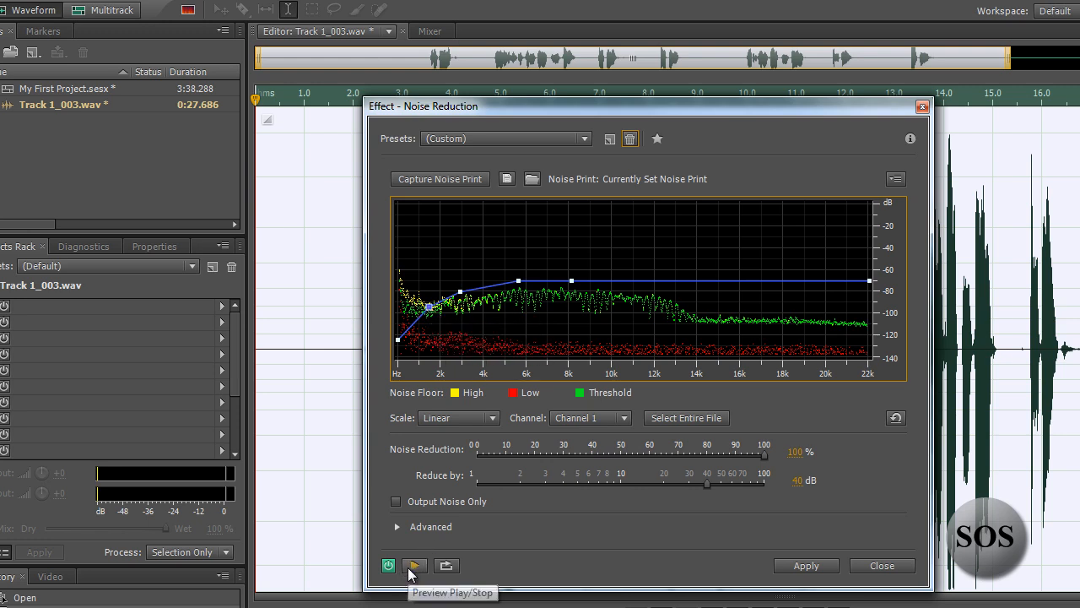
{"action": "left_click", "coordinate": [415, 565]}
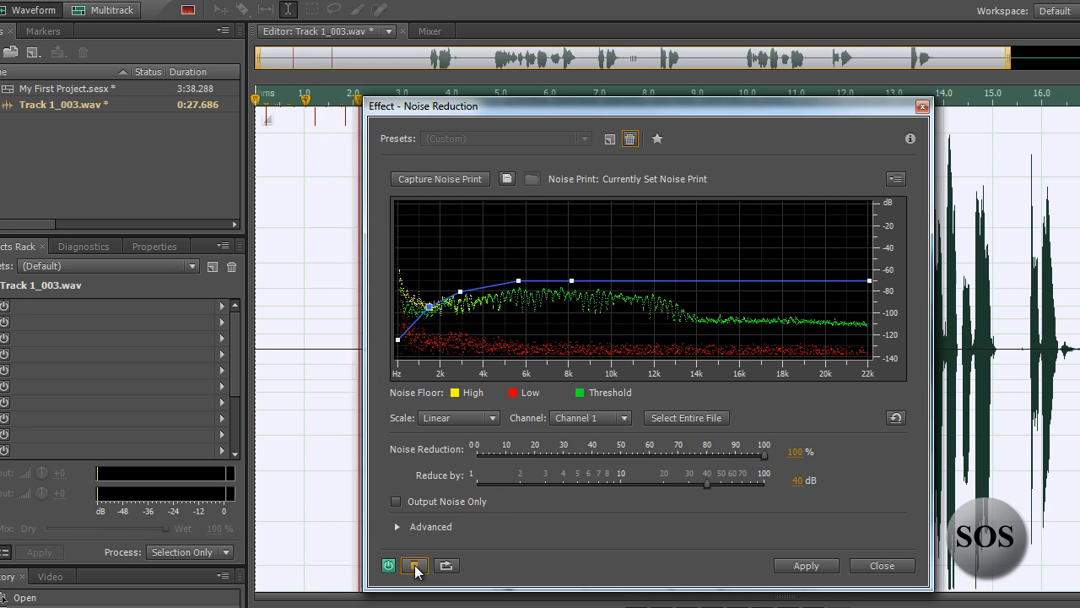
{"action": "mouse_move", "coordinate": [415, 565]}
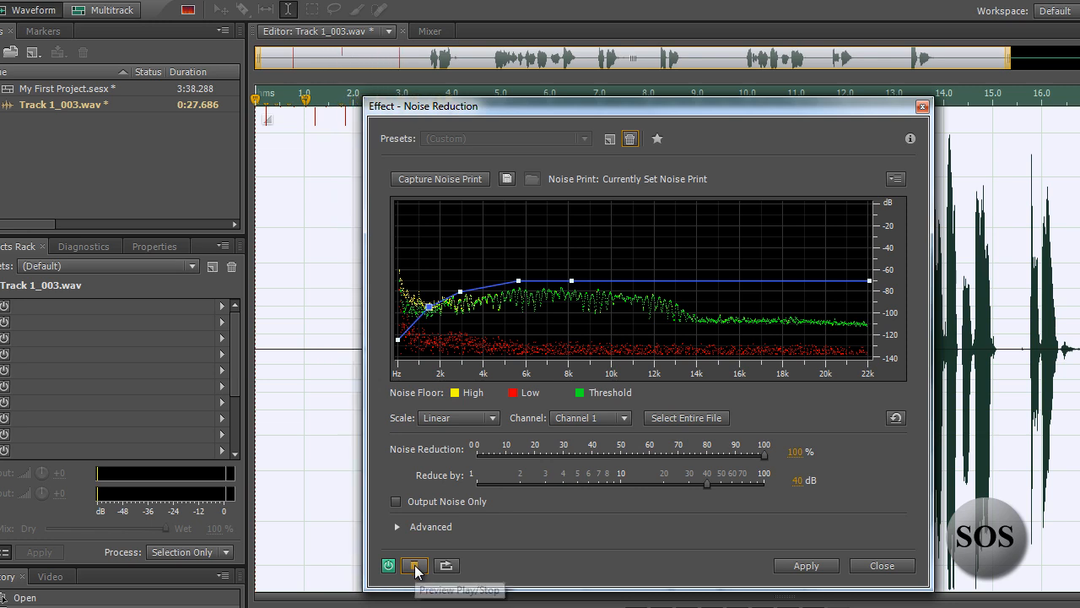
{"action": "left_click", "coordinate": [415, 565]}
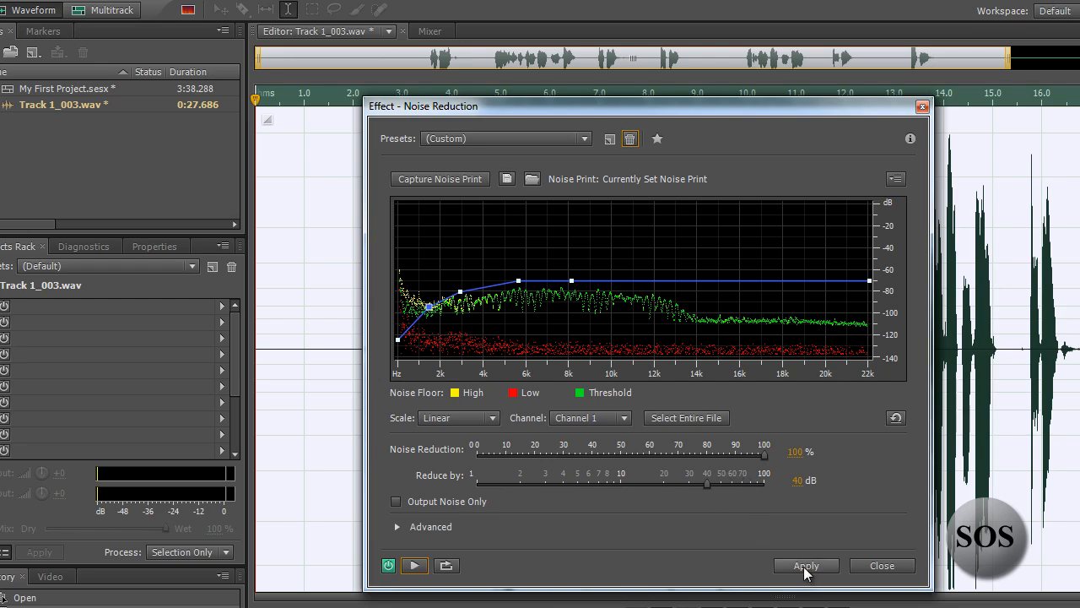
- Apply the noise reduction to the Track 1_003 take and clear the waveform selection
{"action": "left_click", "coordinate": [805, 565]}
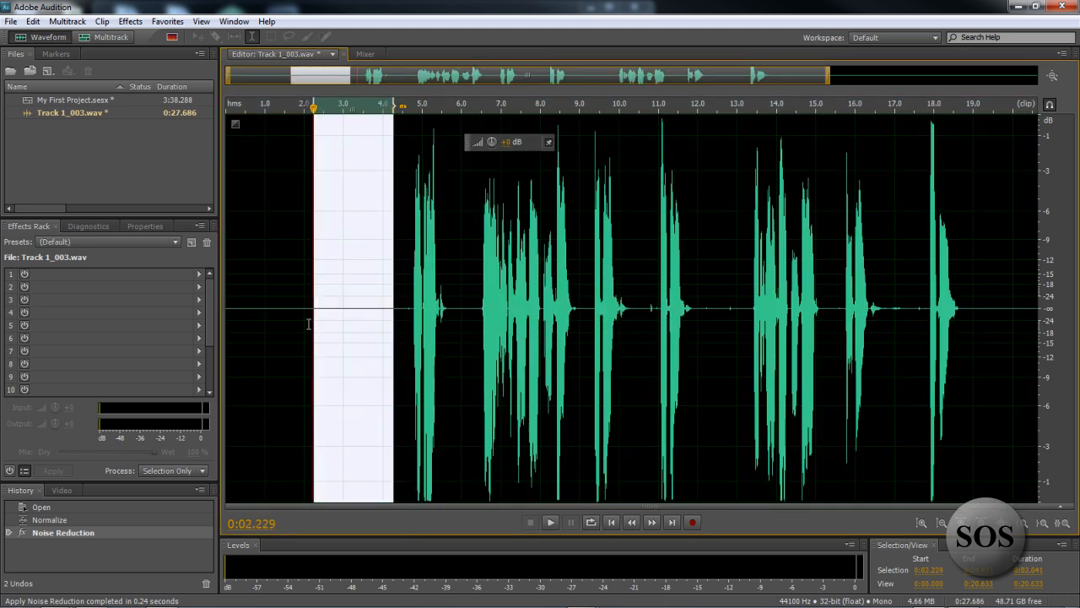
{"action": "left_click", "coordinate": [550, 521]}
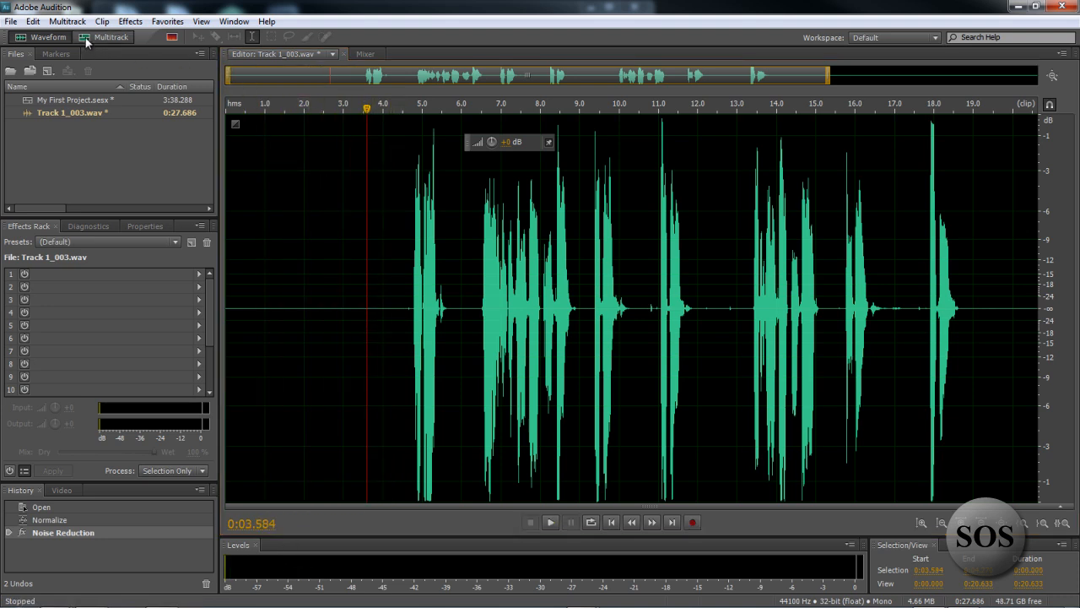
- Return to the multitrack session showing the cleaned Track 1_003 clip
{"action": "left_click", "coordinate": [111, 37]}
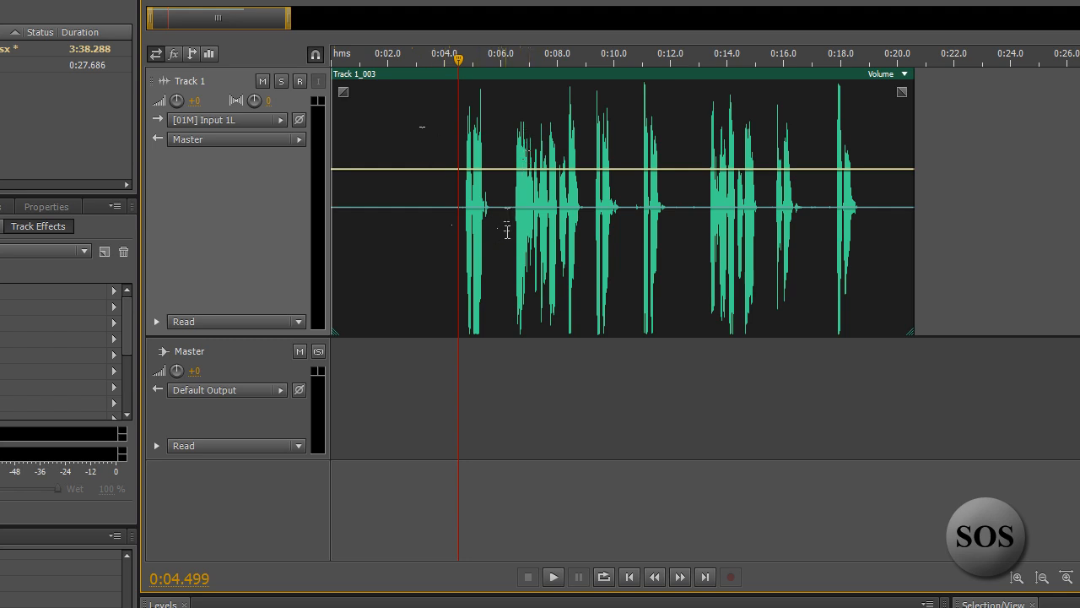
{"action": "mouse_move", "coordinate": [422, 233]}
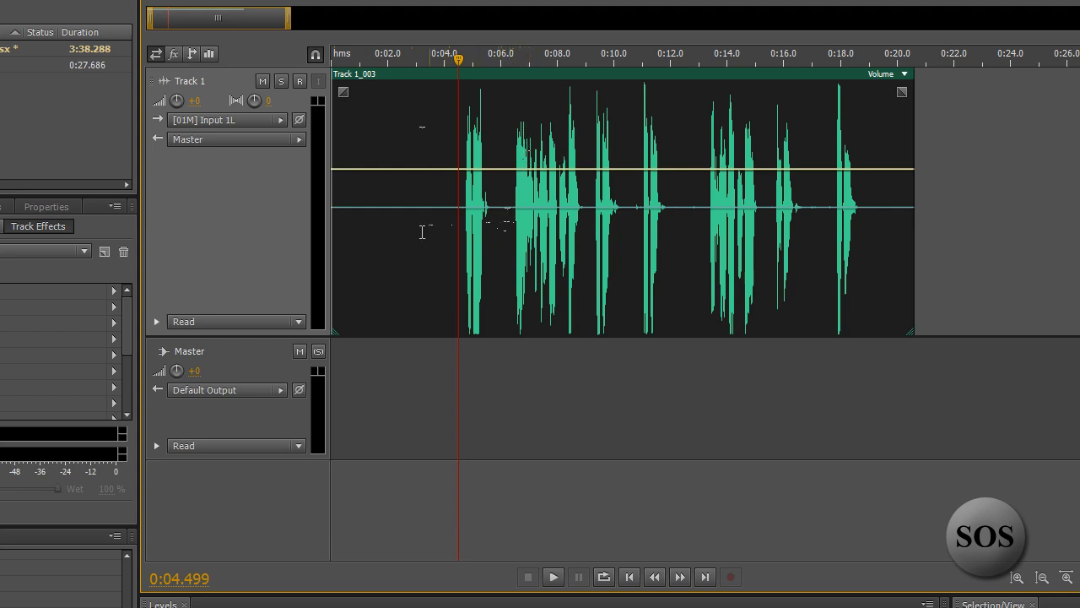